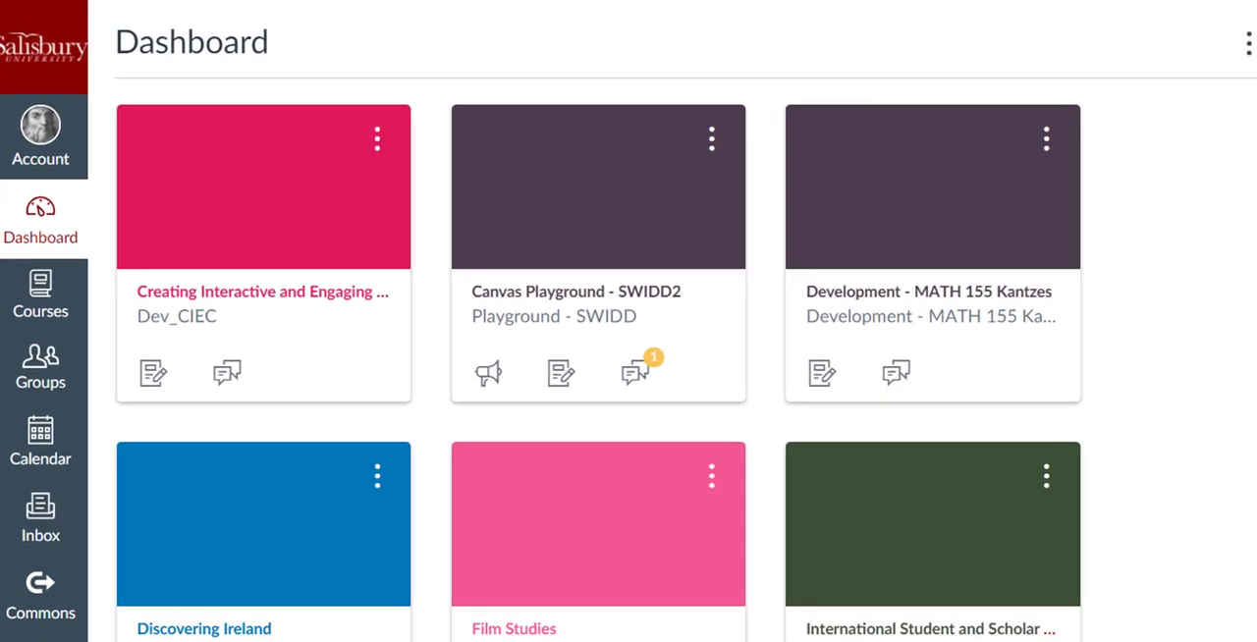
Go to the ePortfolios page from the Account panel.
left_click(41, 138)
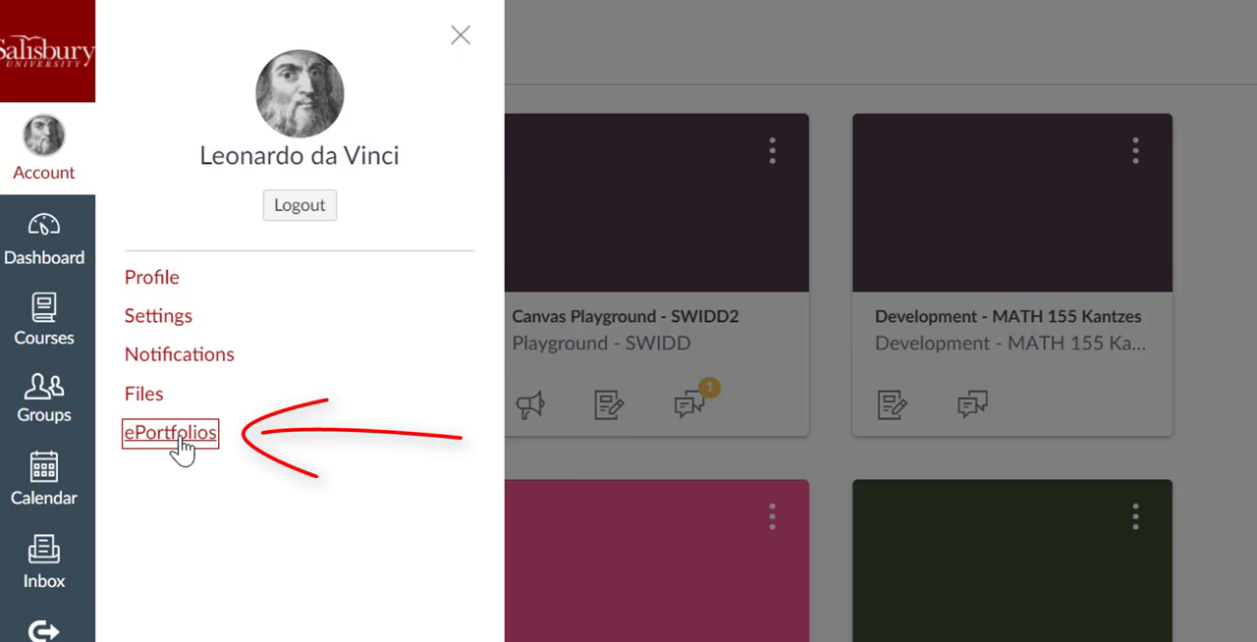
left_click(170, 434)
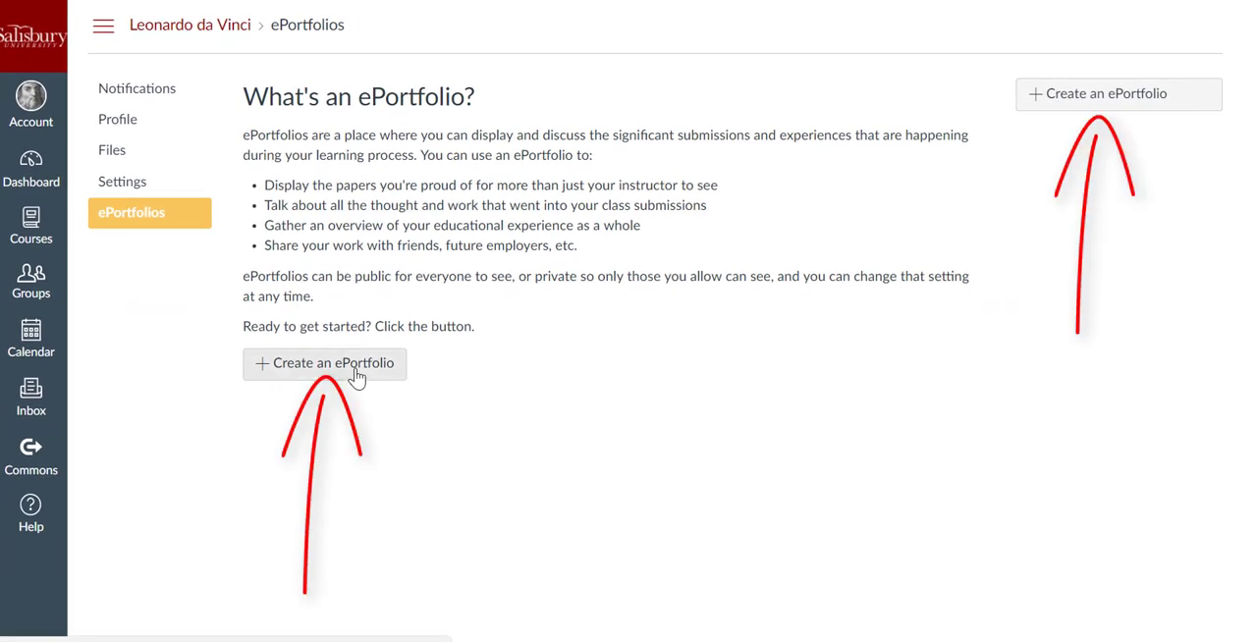
Create a new ePortfolio named 'da Vinci's work'.
left_click(325, 364)
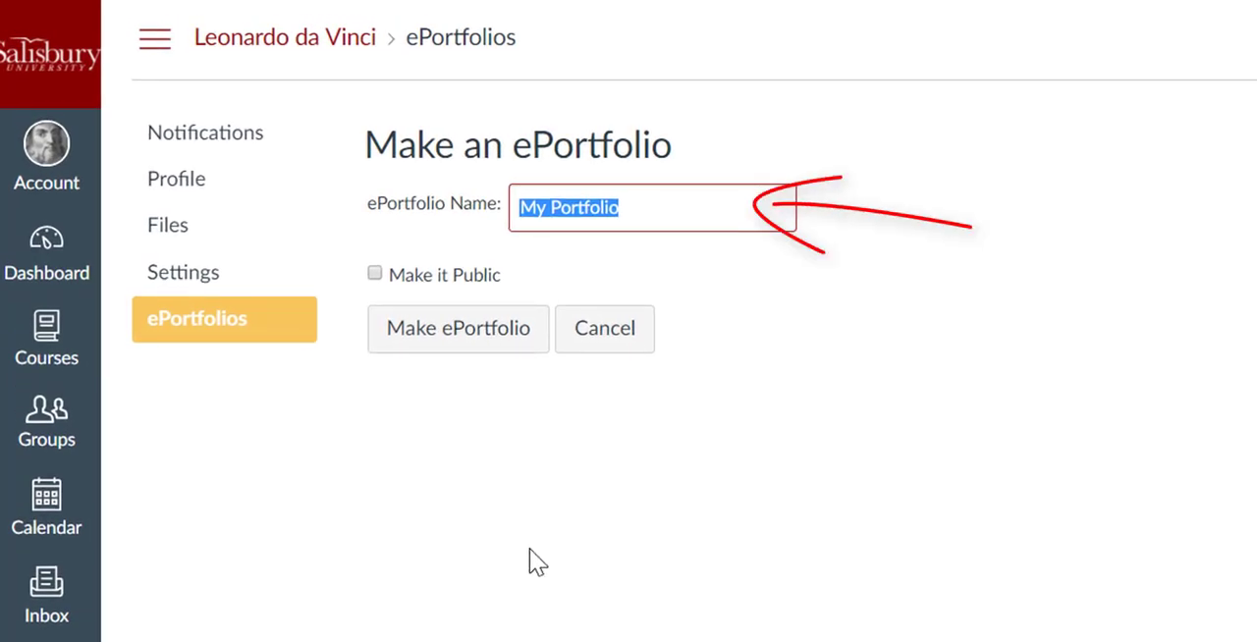
type("da Vinci")
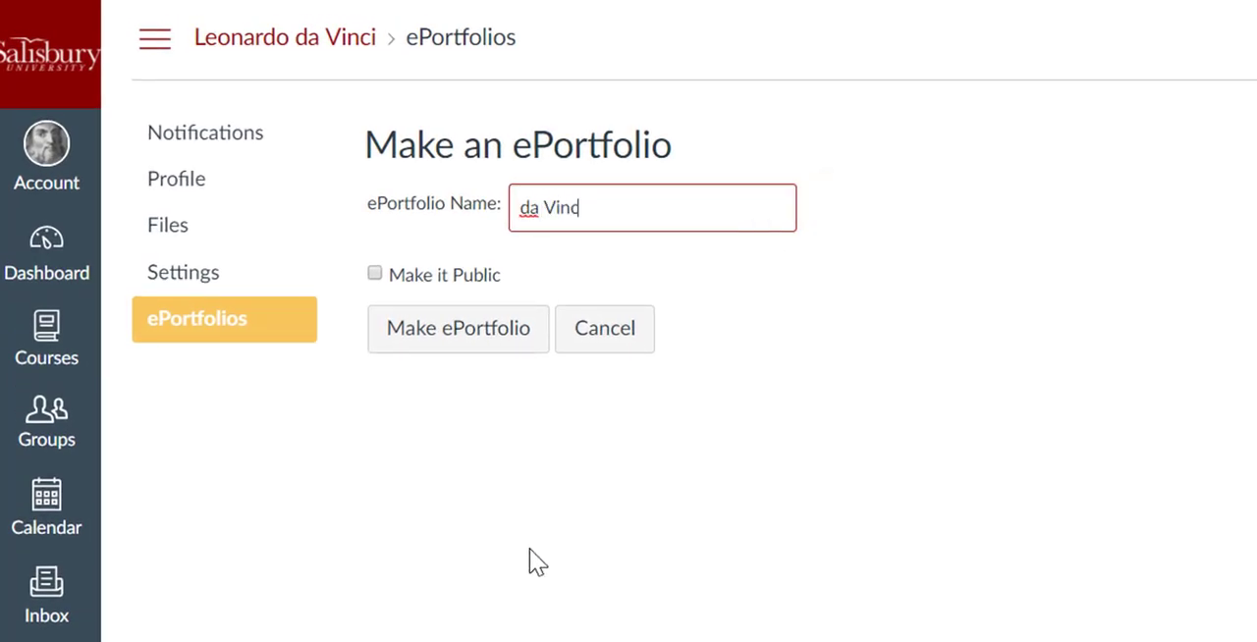
type("i's work")
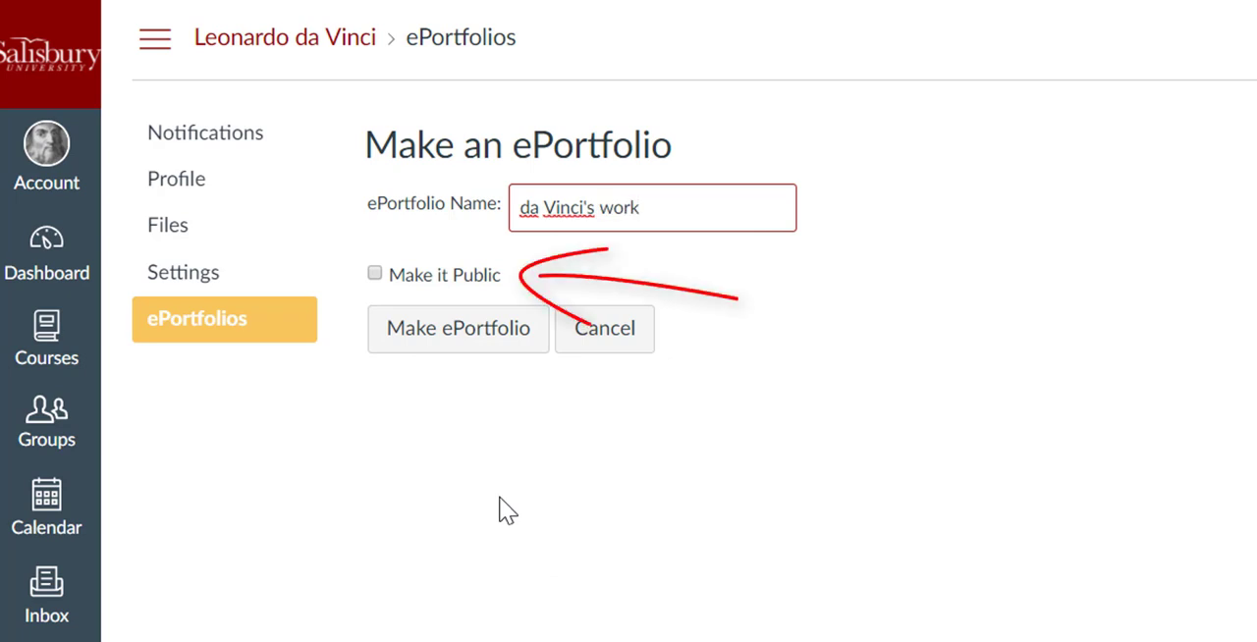
left_click(653, 208)
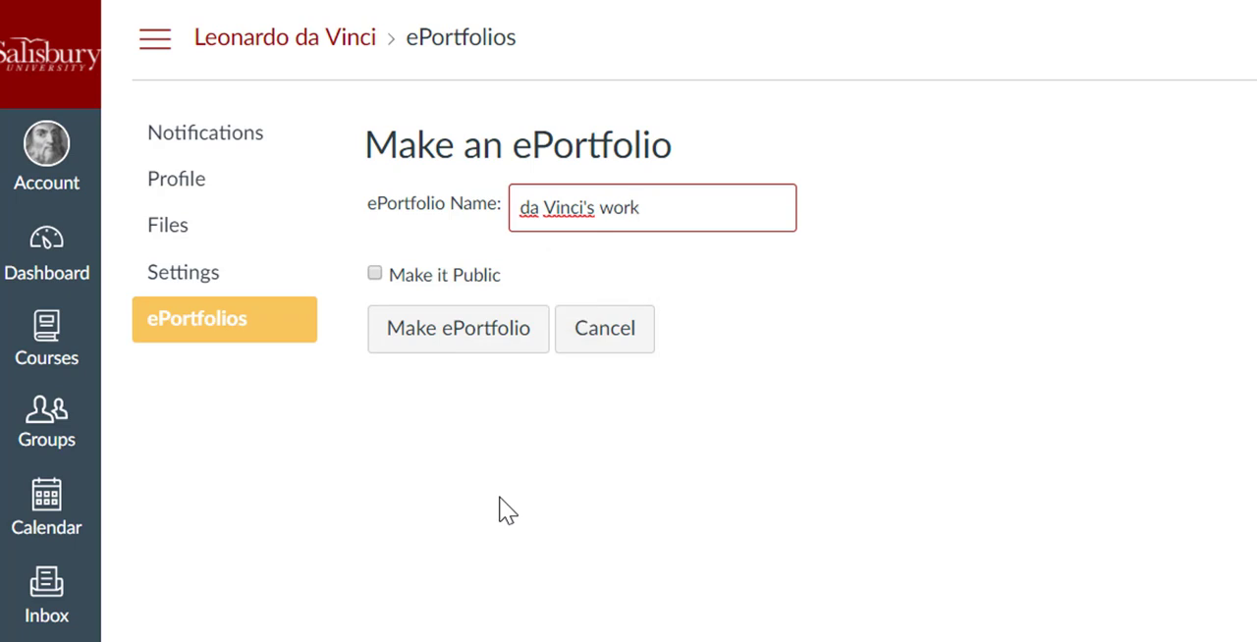
left_click(636, 207)
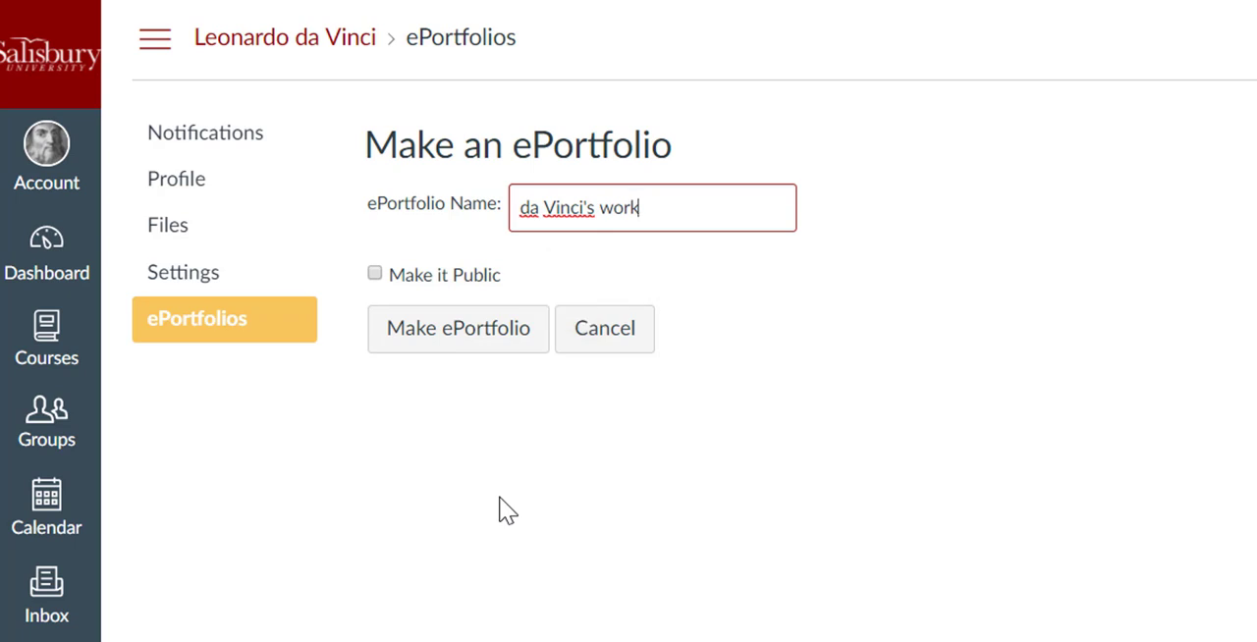
mouse_move(440, 403)
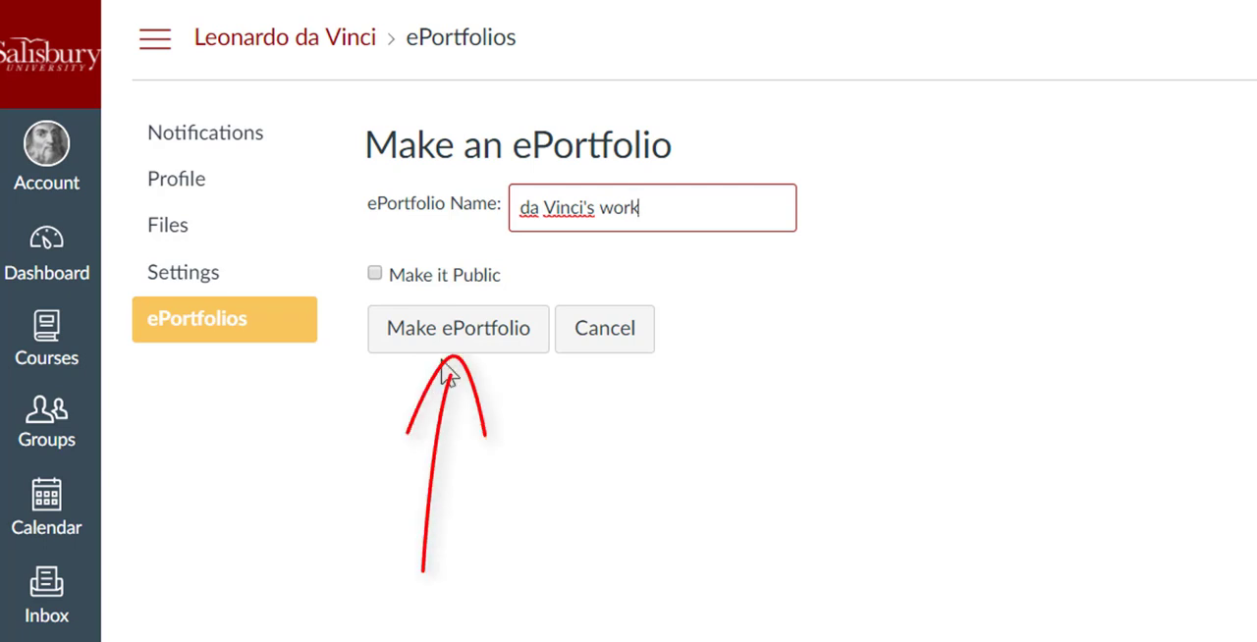
left_click(458, 328)
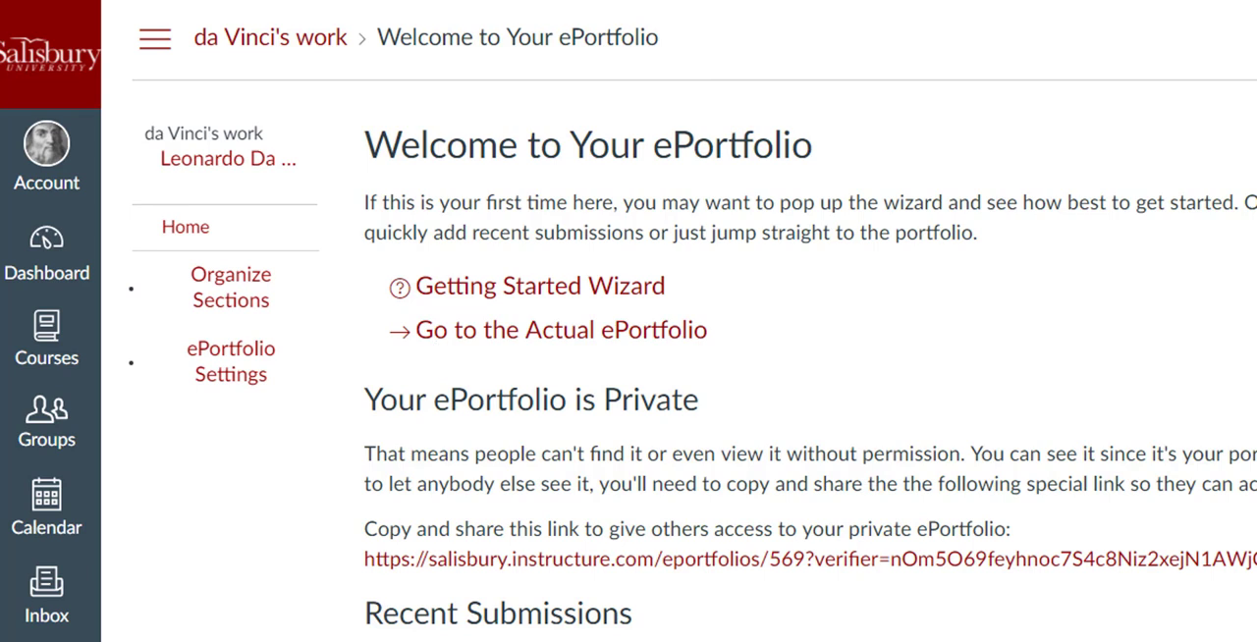
mouse_move(548, 329)
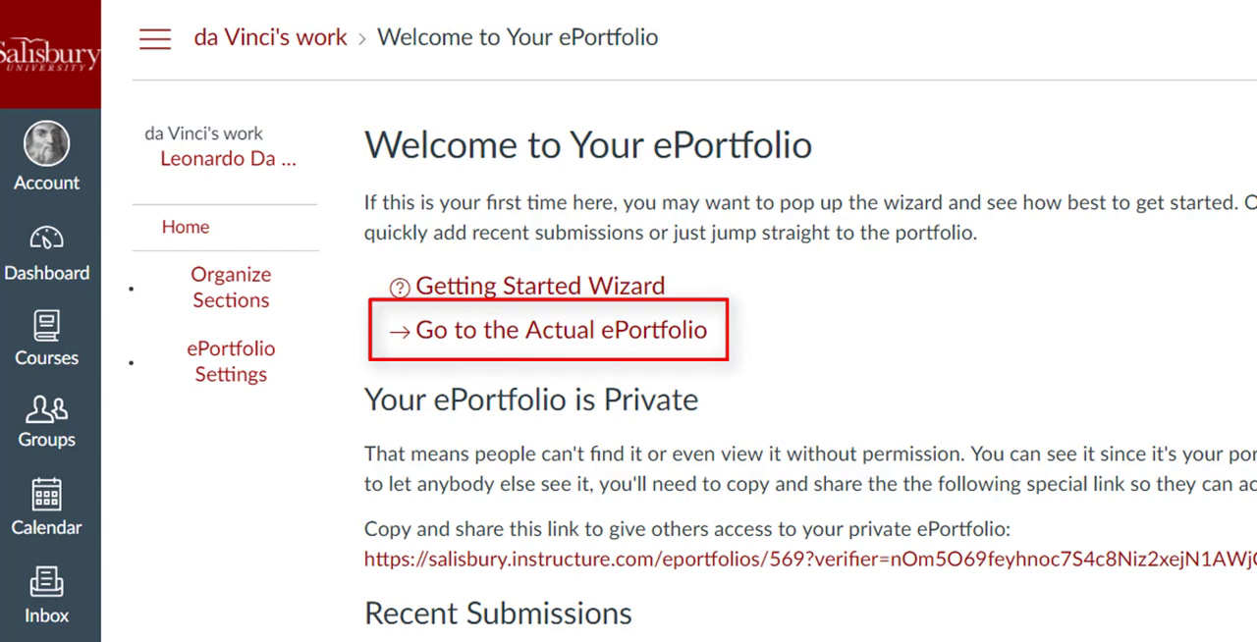
left_click(547, 330)
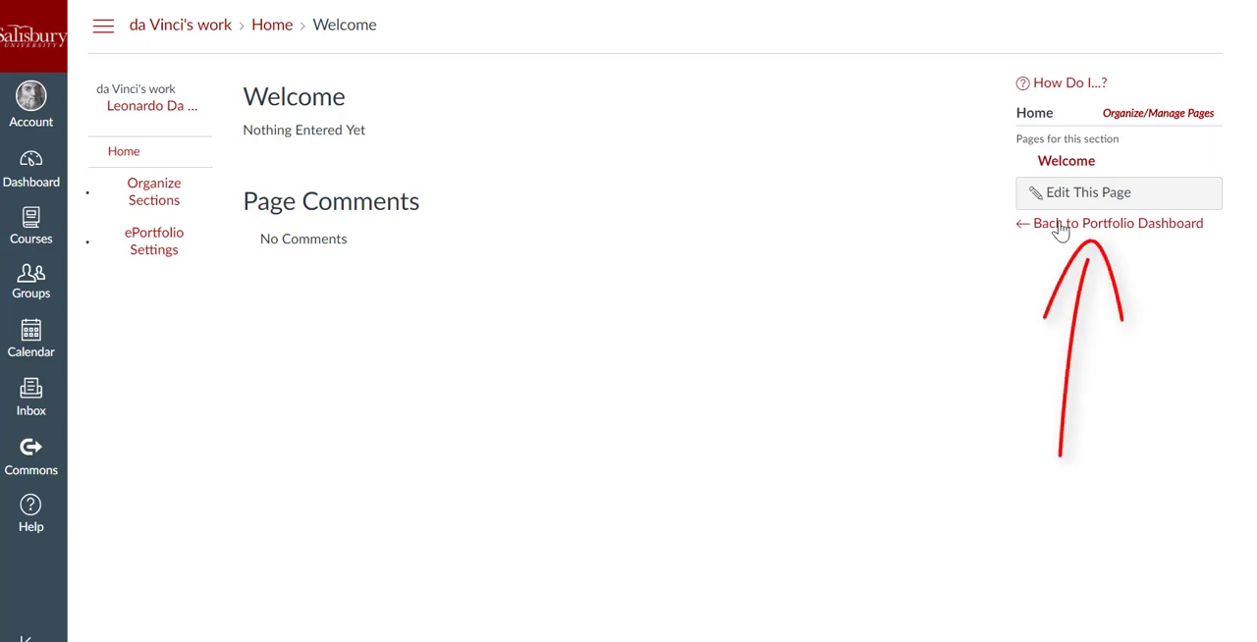
left_click(1119, 223)
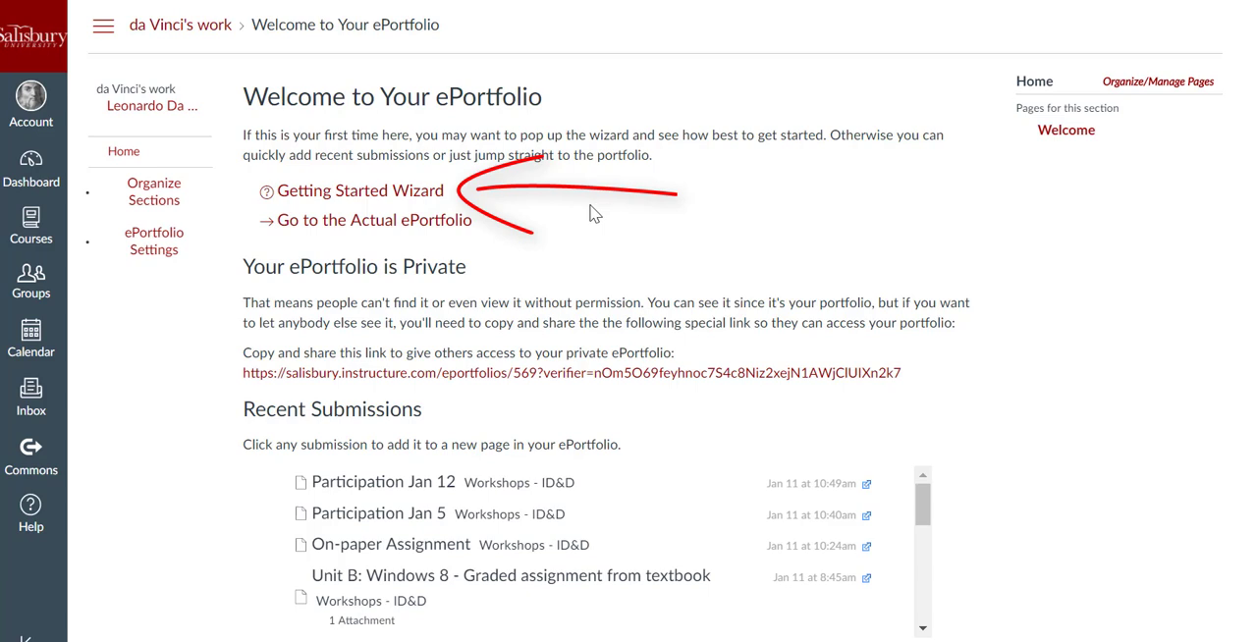
left_click(356, 190)
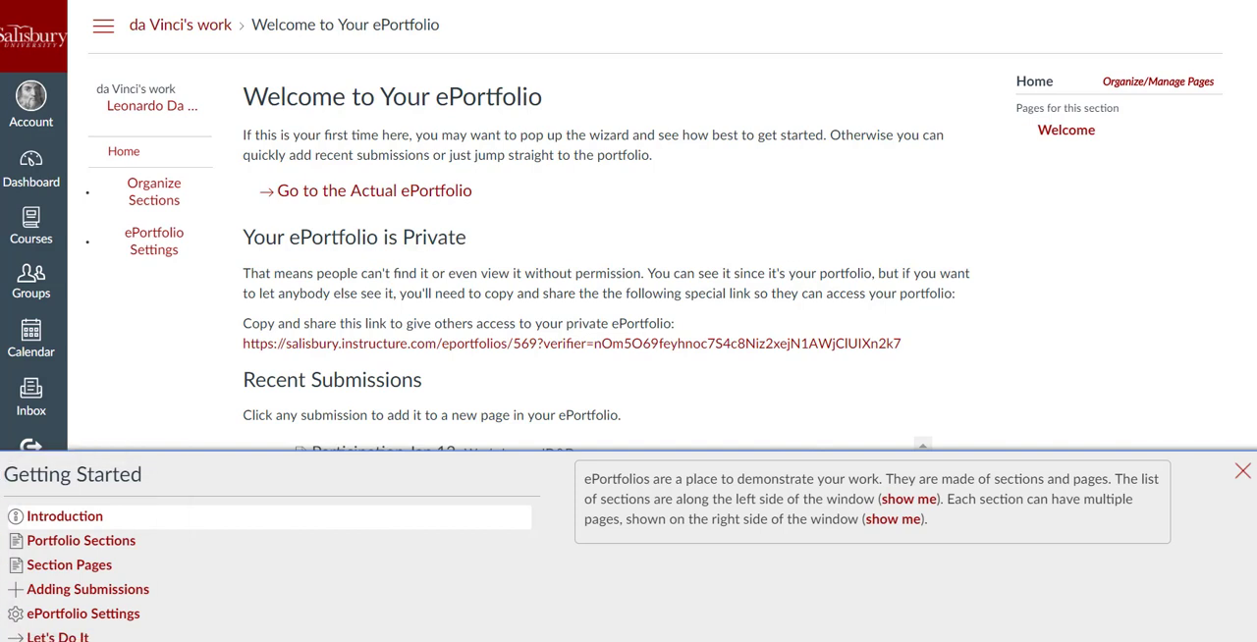
left_click(80, 541)
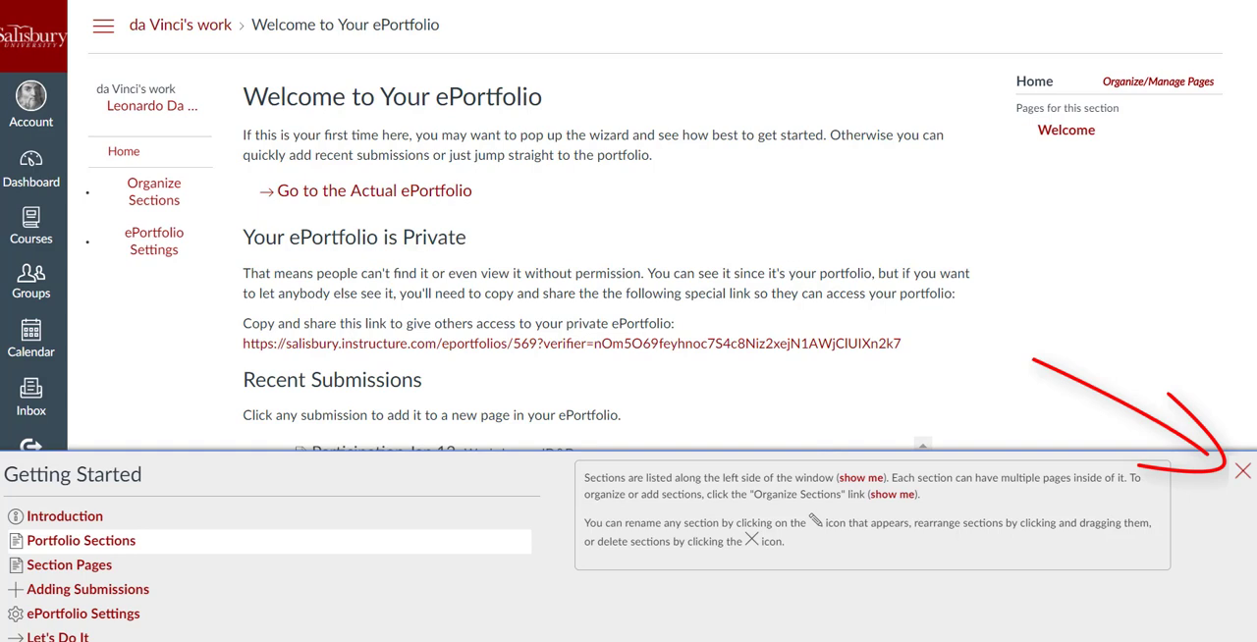
left_click(1242, 472)
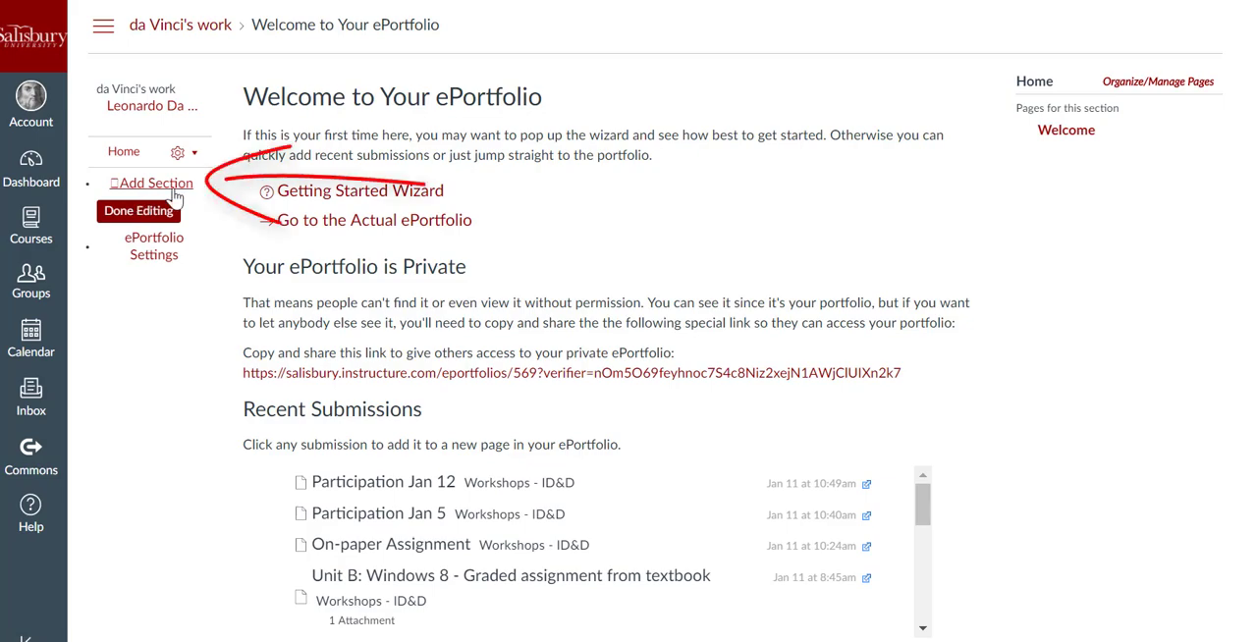
Add the sections Paintings, Anatomy Drawings, Sculptures, and Schedmatics and Inventions.
left_click(151, 182)
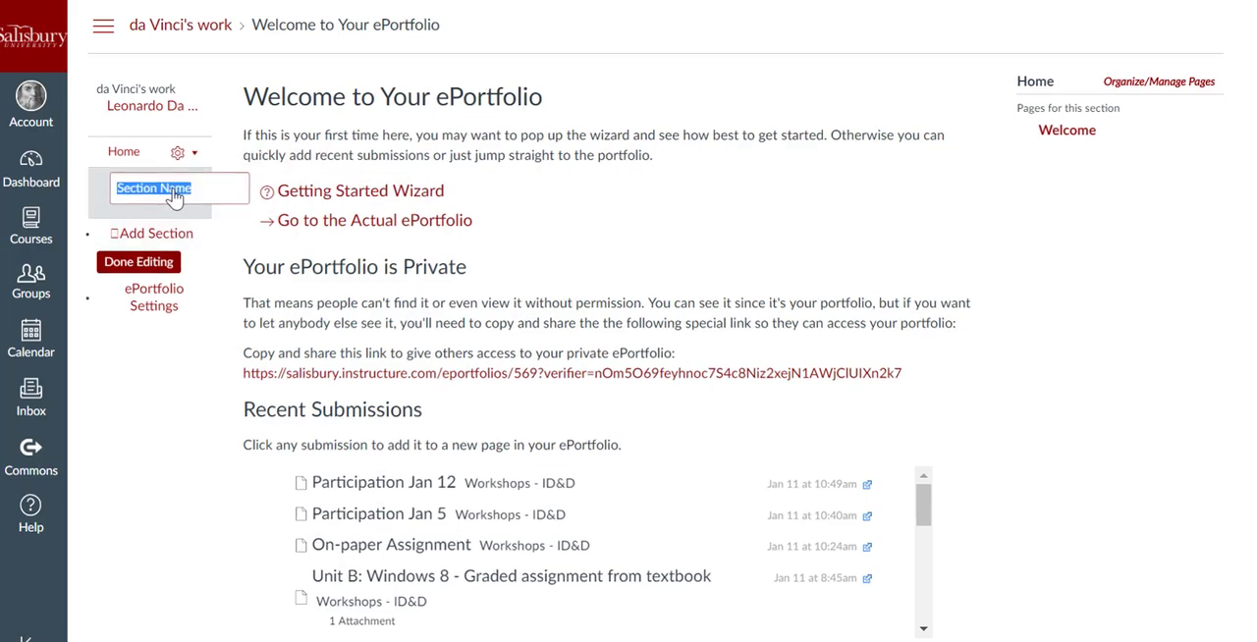
type("Pa")
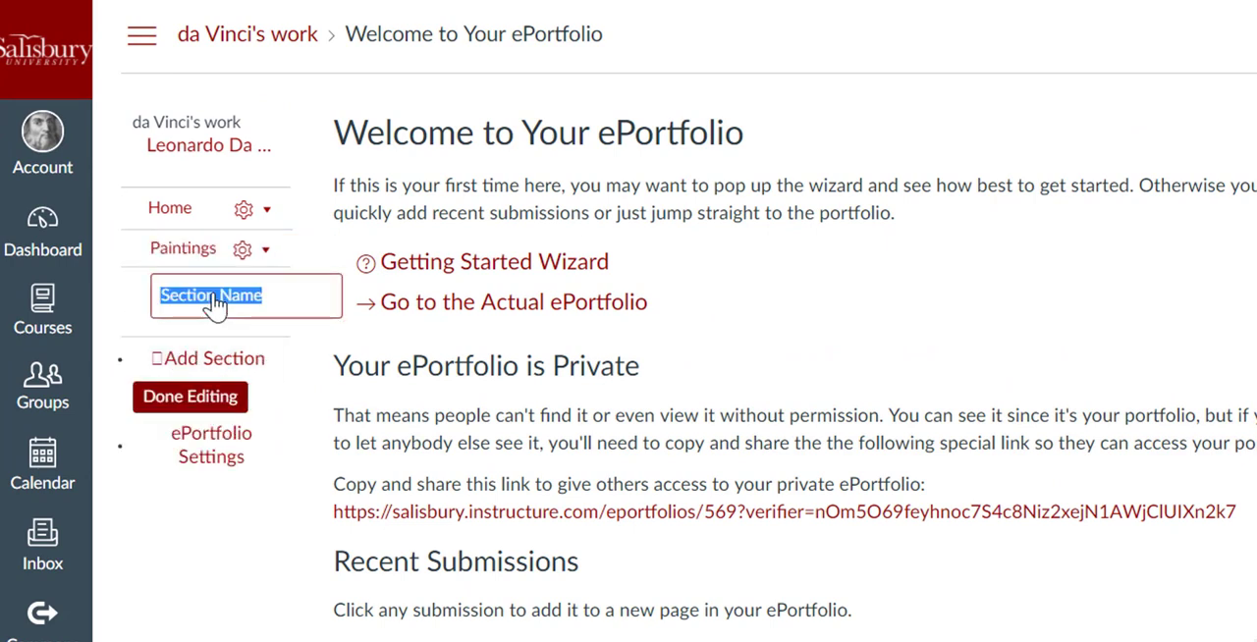
type("Drawings")
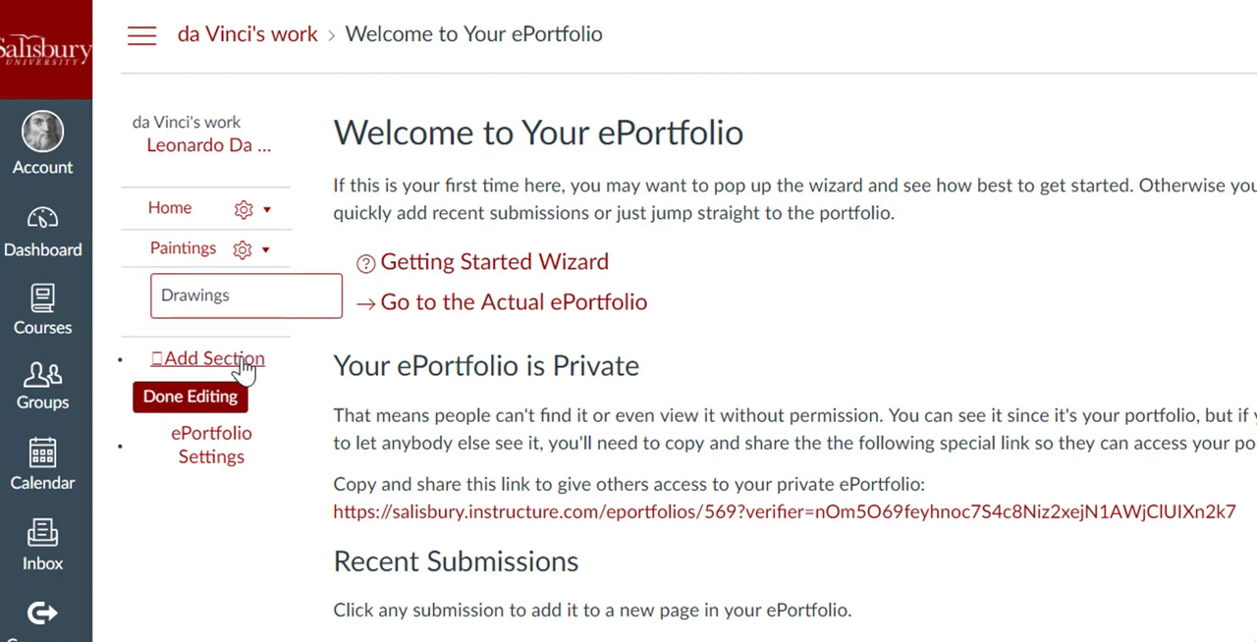
left_click(246, 295)
type("Anatomy ")
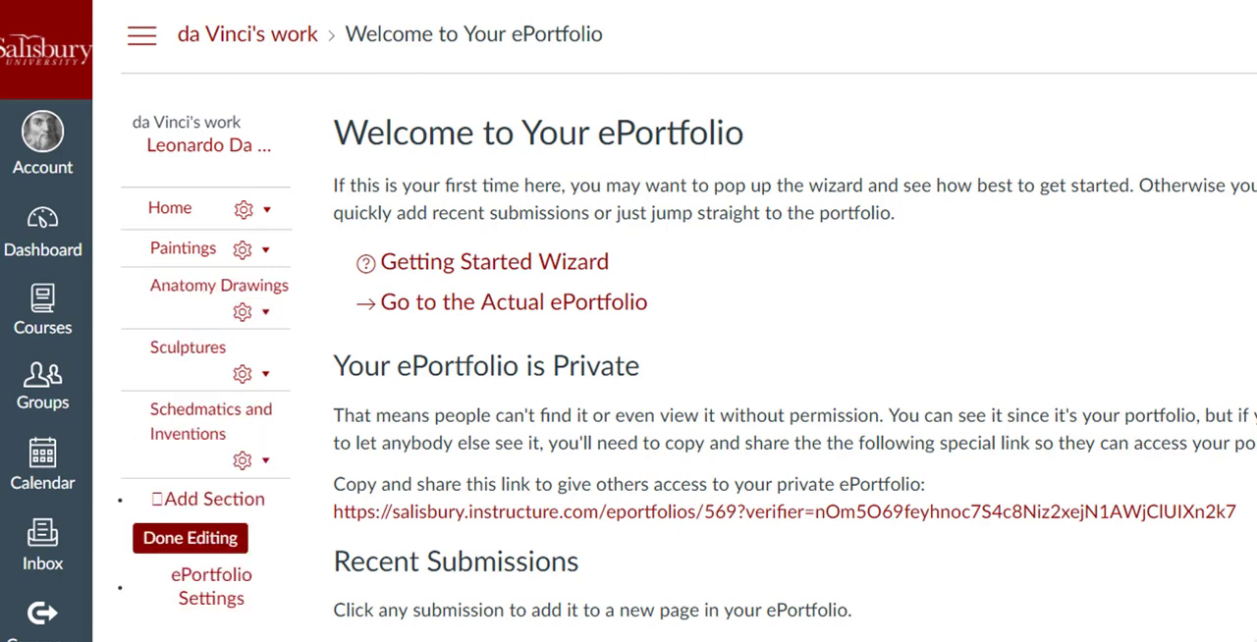
Rename the misspelled section to 'Schematics & Inventions' and reopen its options menu.
left_click(242, 461)
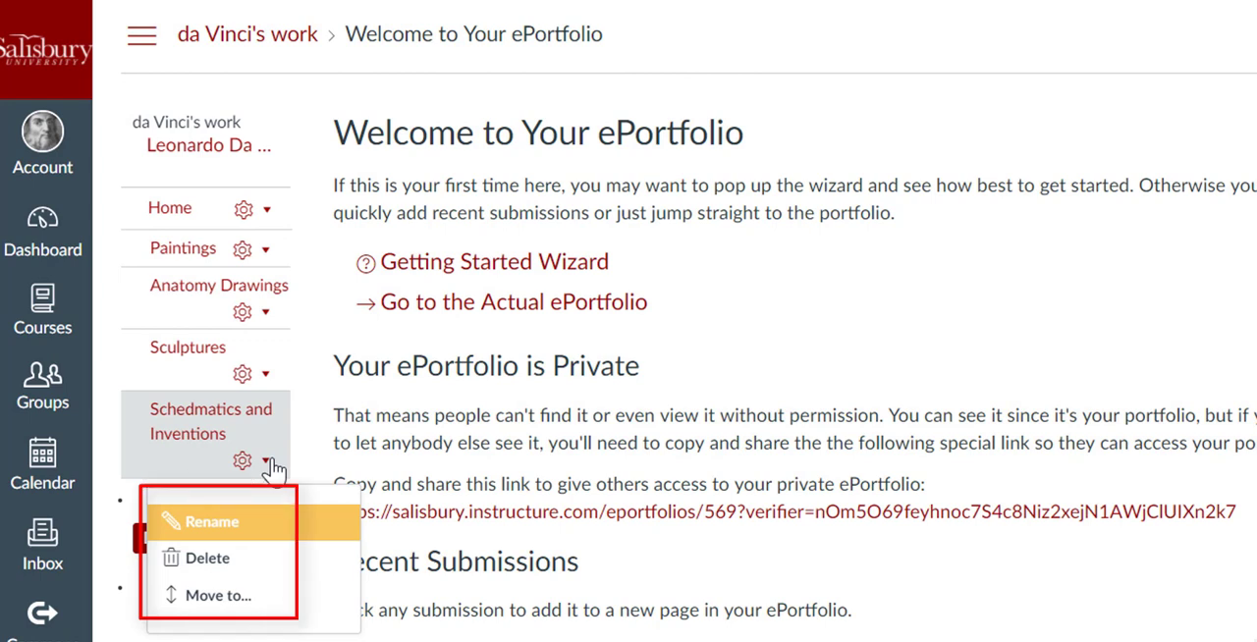
left_click(212, 521)
type("Schematics & Inventio")
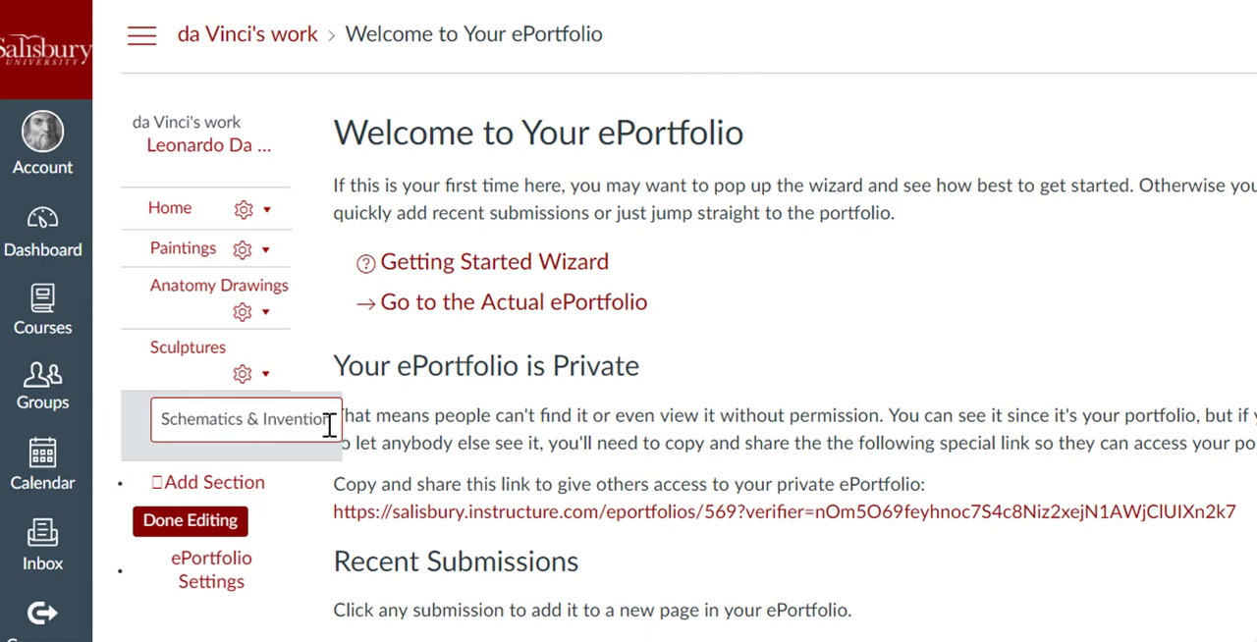
left_click(264, 462)
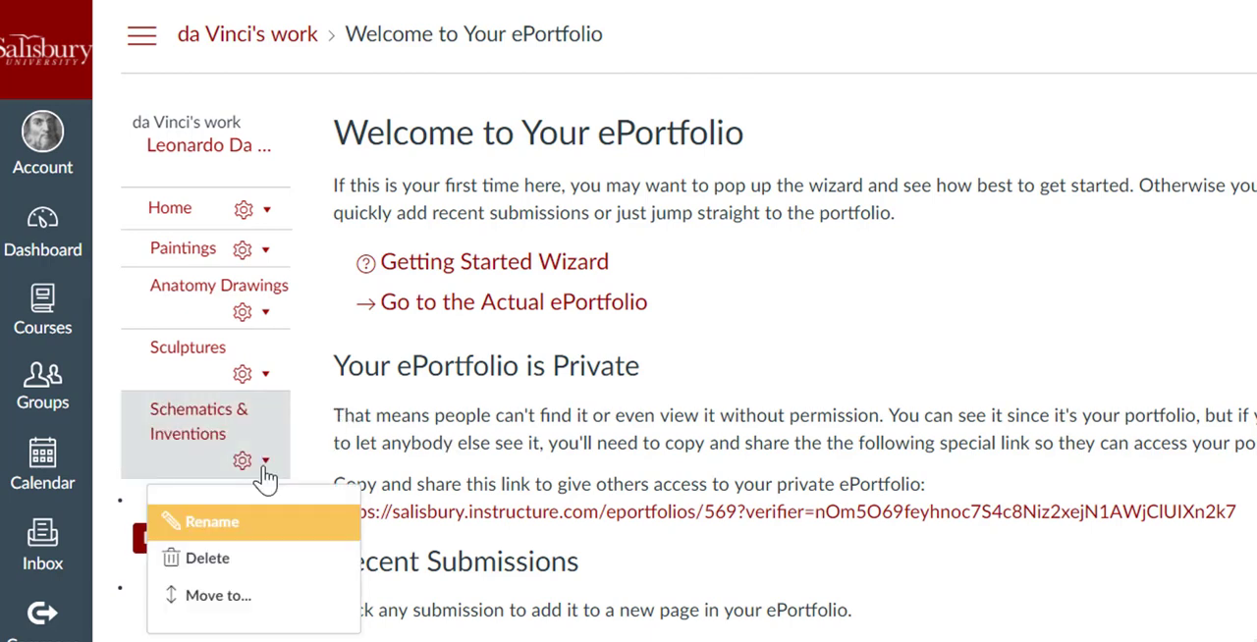
mouse_move(217, 596)
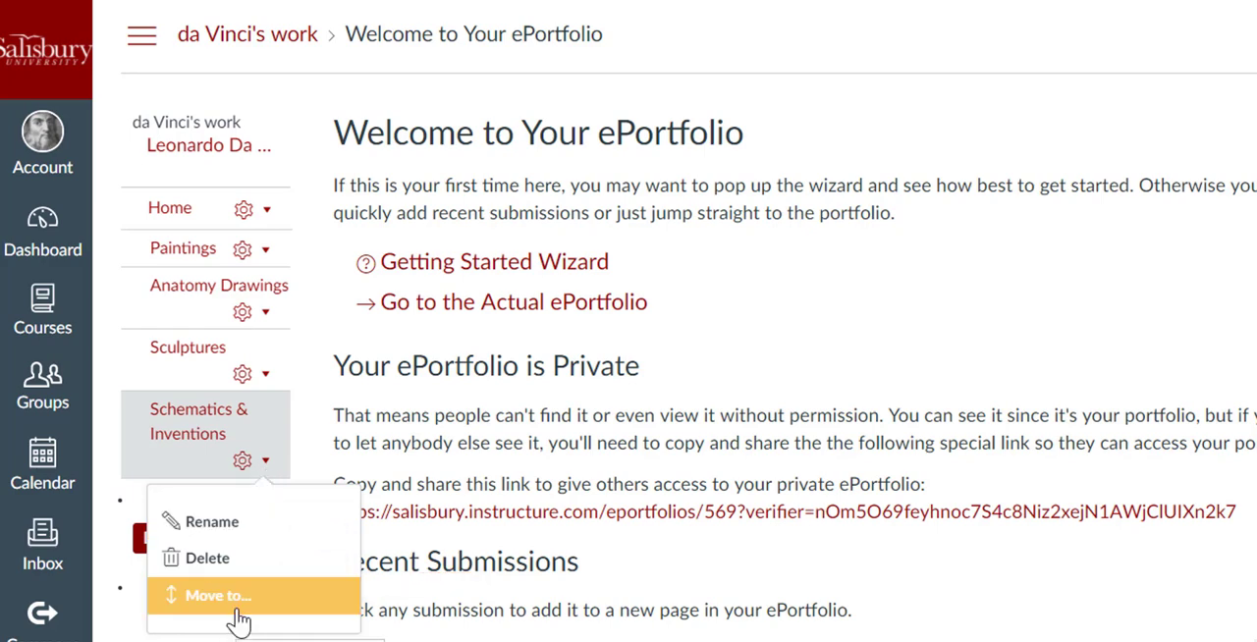
Move Schematics & Inventions before Sculptures, then finish editing sections.
left_click(217, 597)
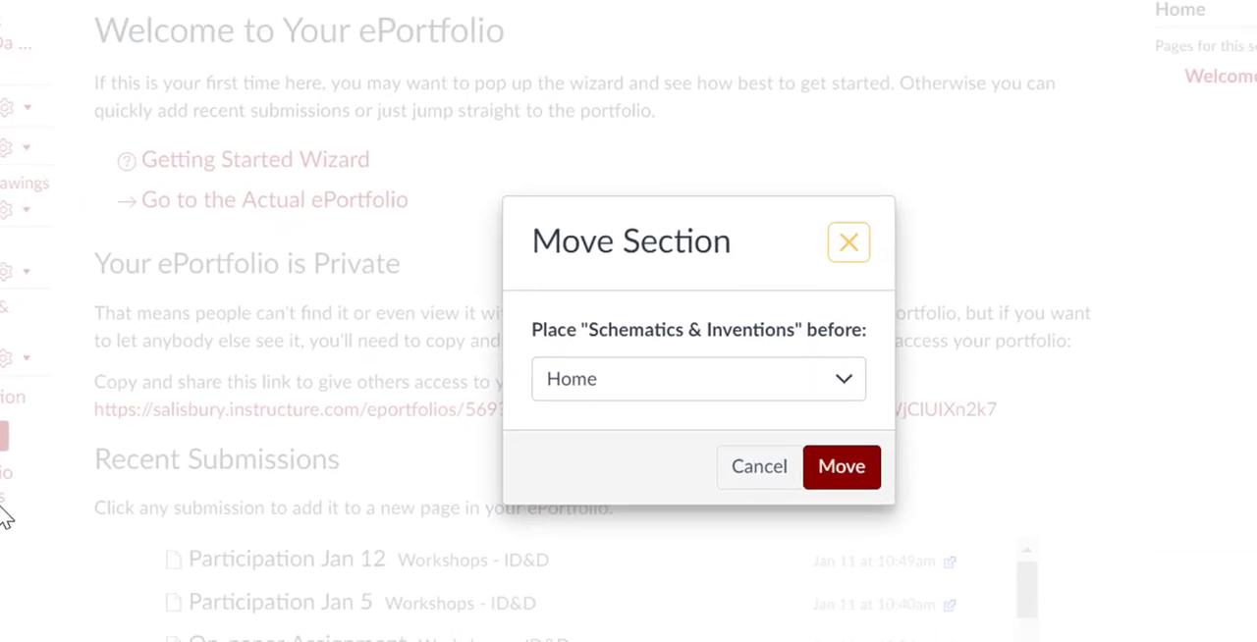
mouse_move(21, 506)
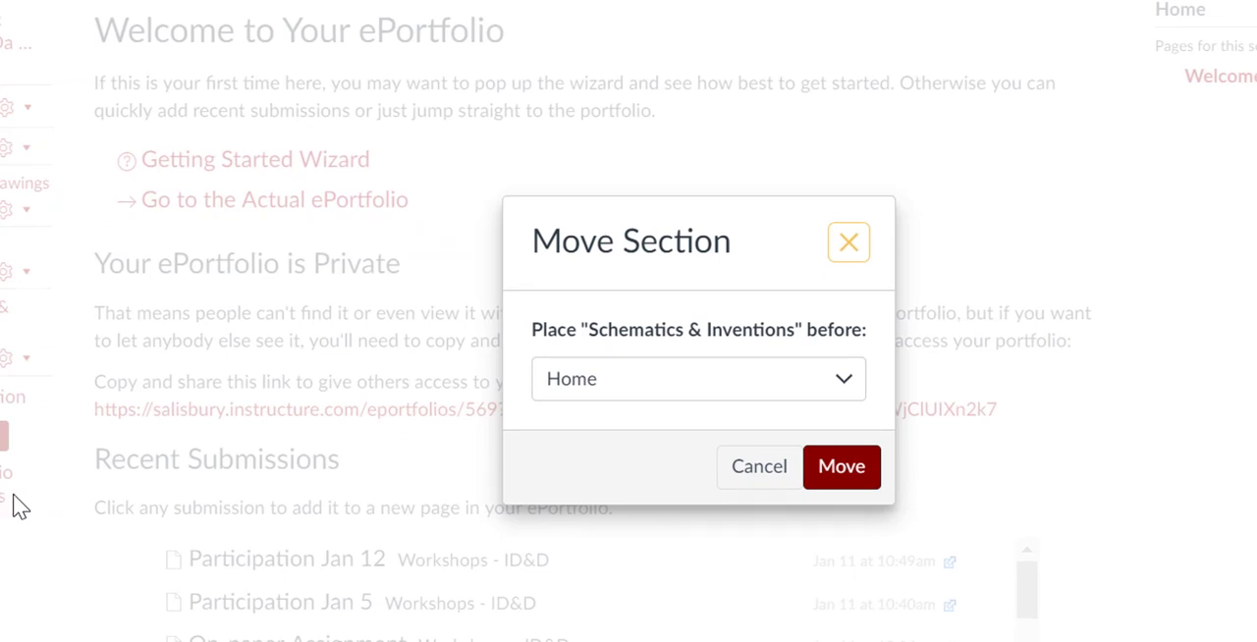
left_click(698, 378)
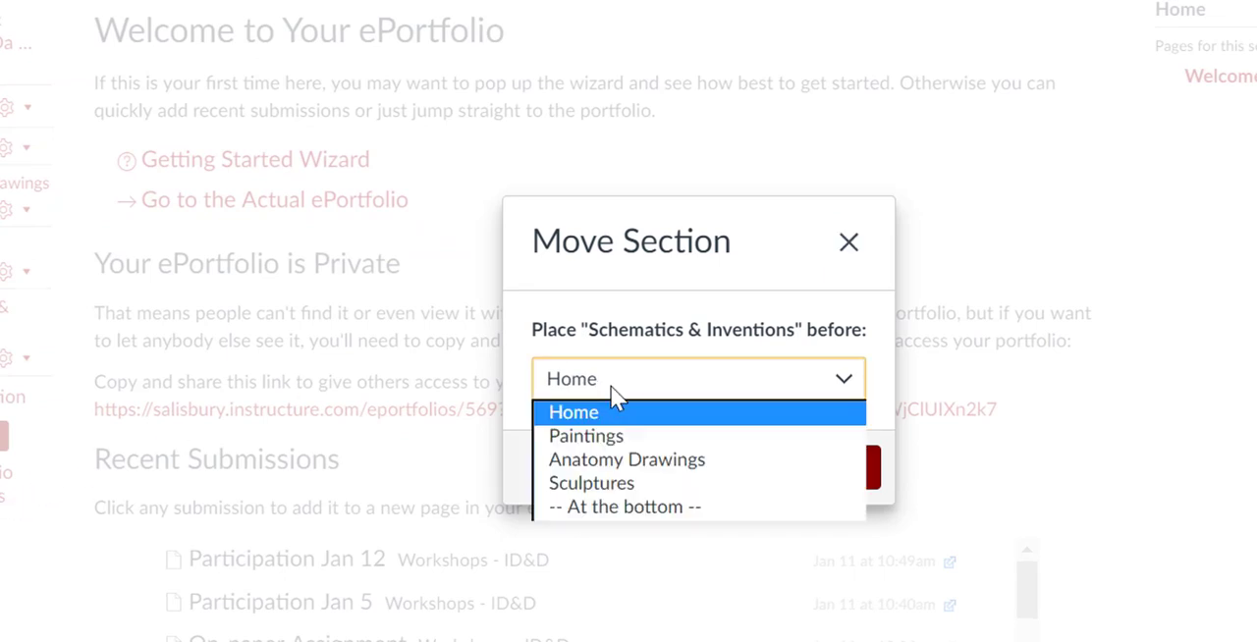
left_click(591, 483)
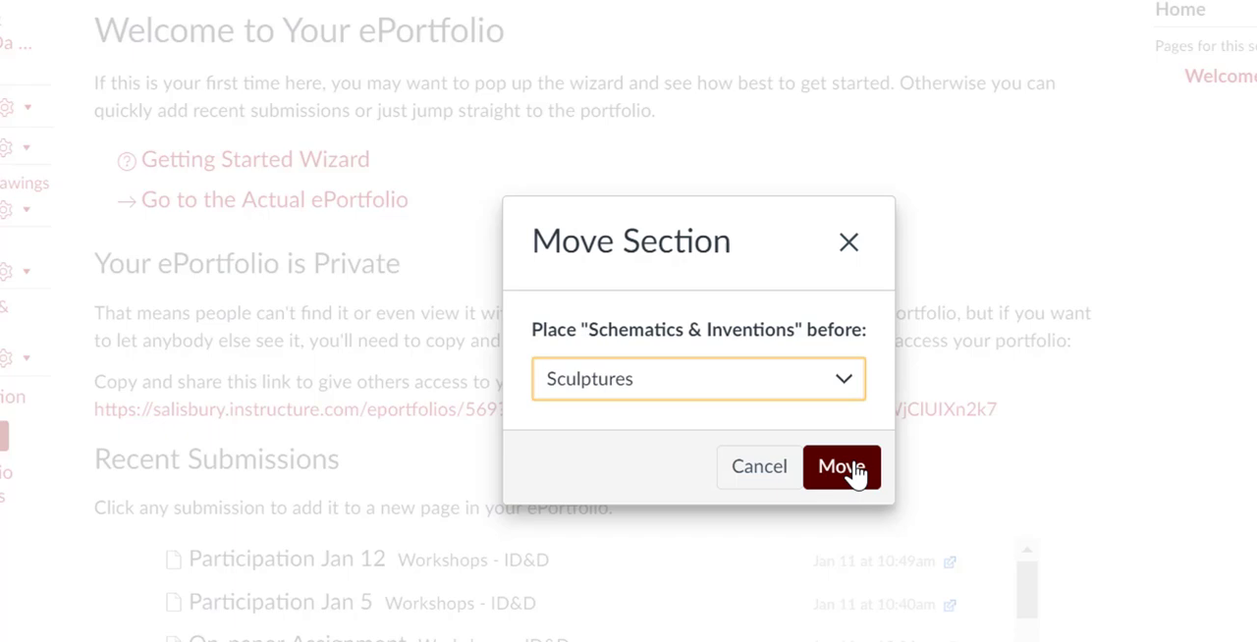
left_click(841, 467)
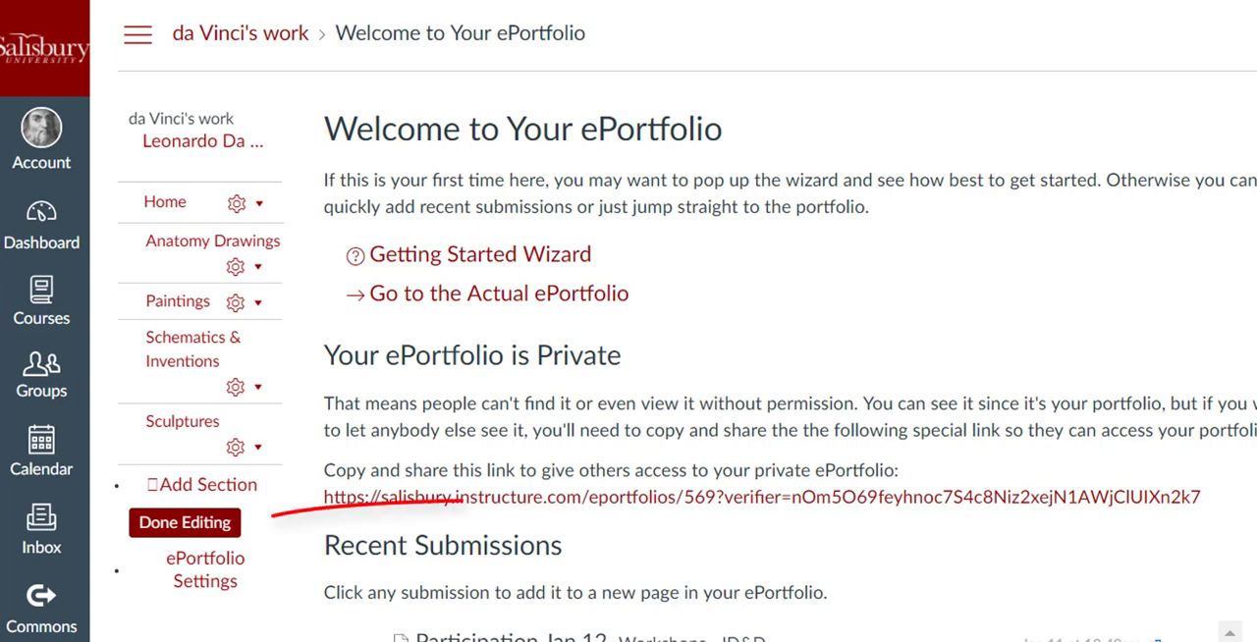
left_click(185, 522)
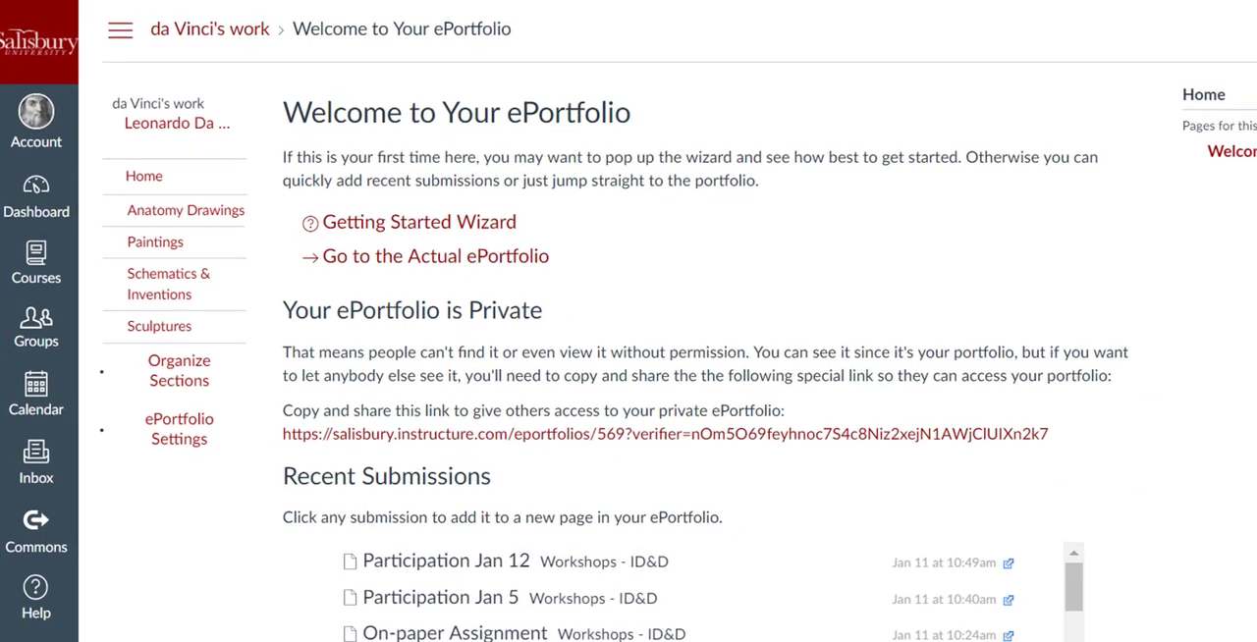
Scroll down the ePortfolio dashboard toward the Anatomy Drawings section link.
scroll("down", 3)
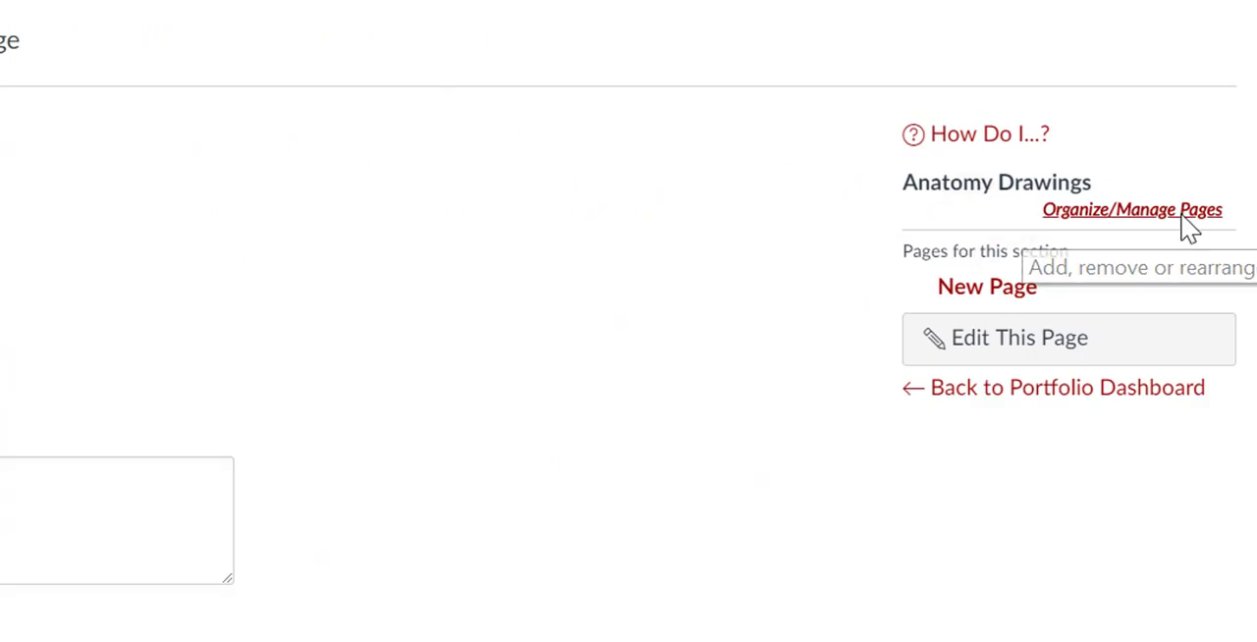
Rename New Page to 'Horses', order it after Humans, then edit Humans.
left_click(1133, 209)
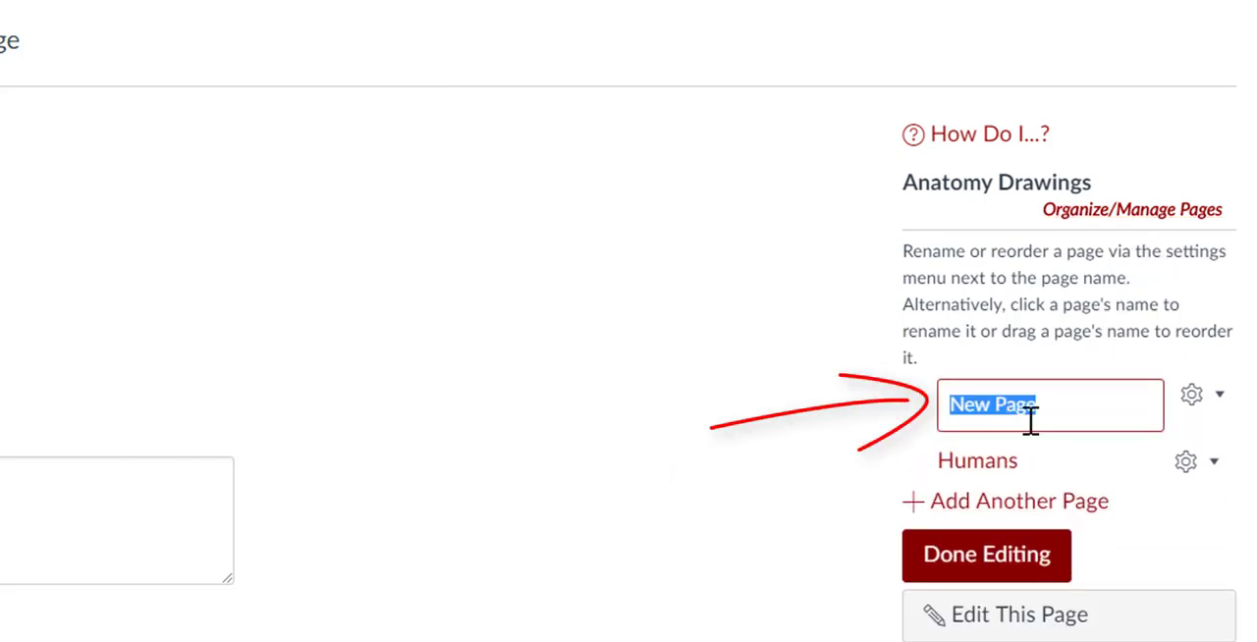
type("Horses")
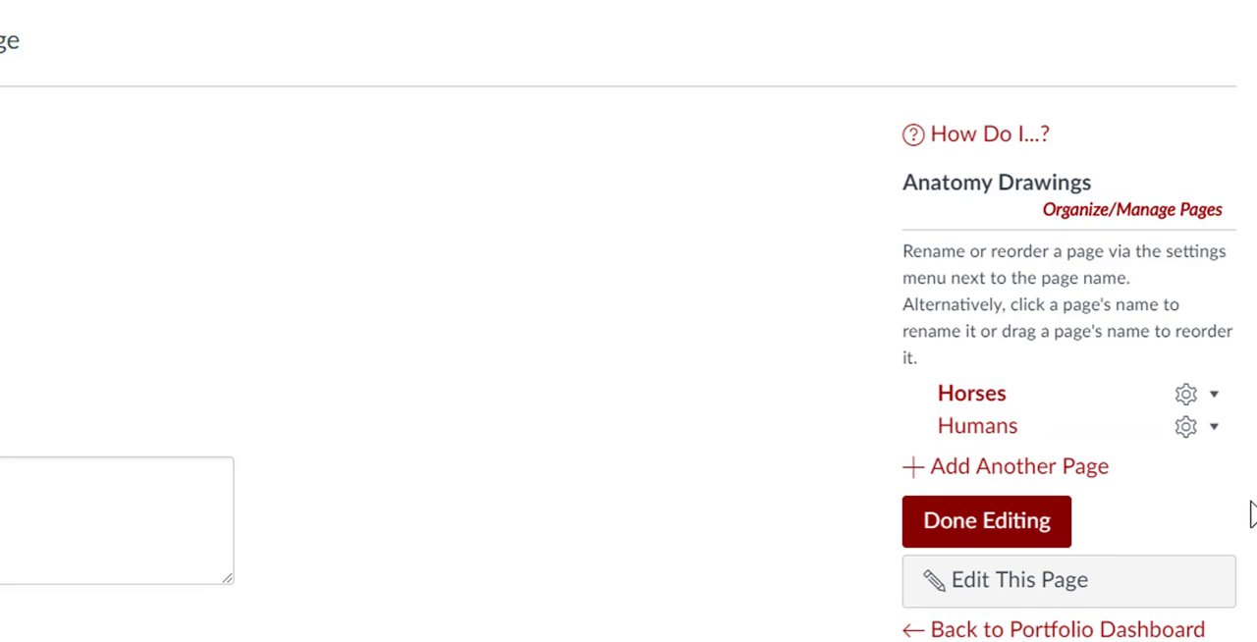
mouse_move(1246, 516)
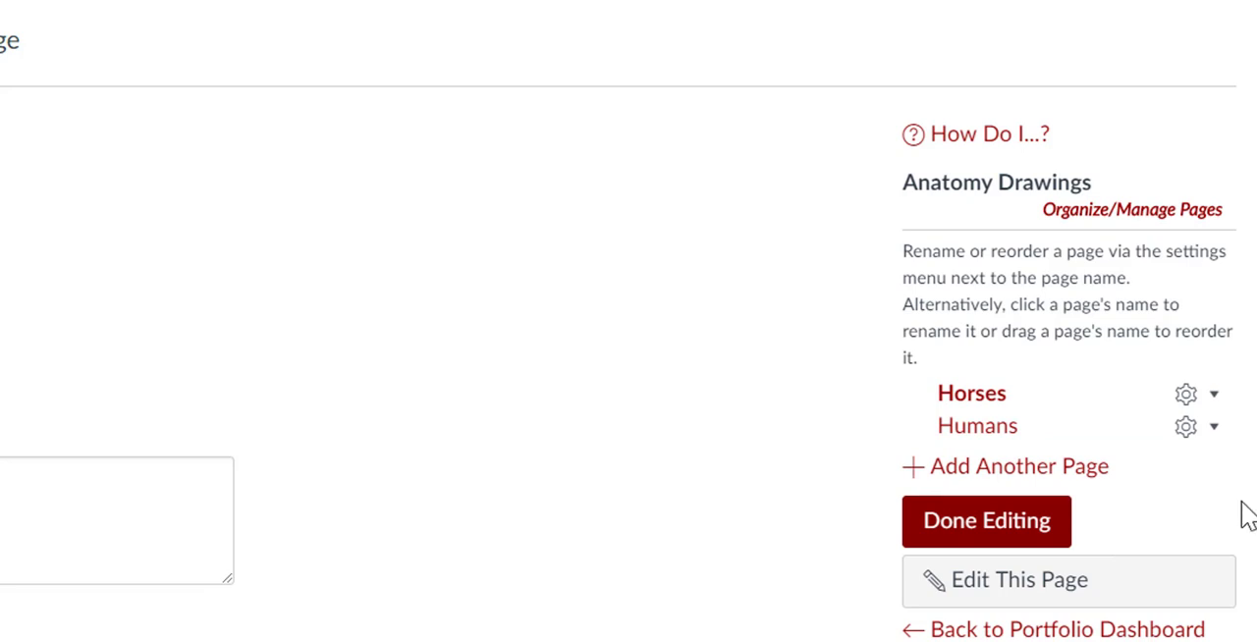
left_click(1185, 427)
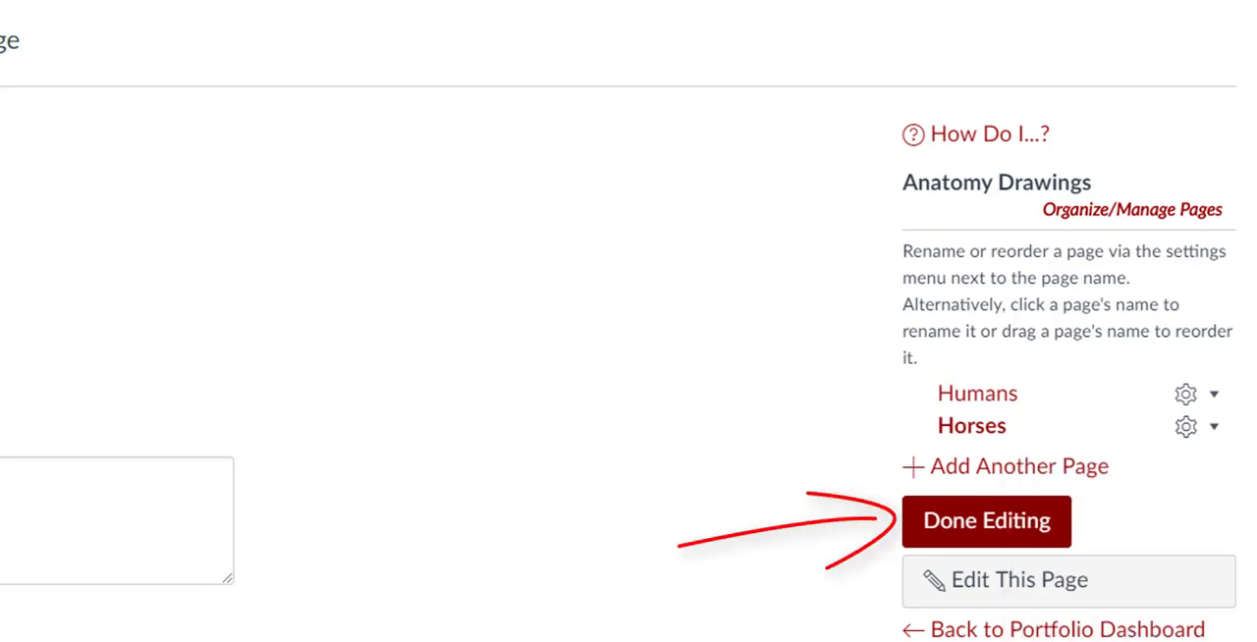
left_click(986, 521)
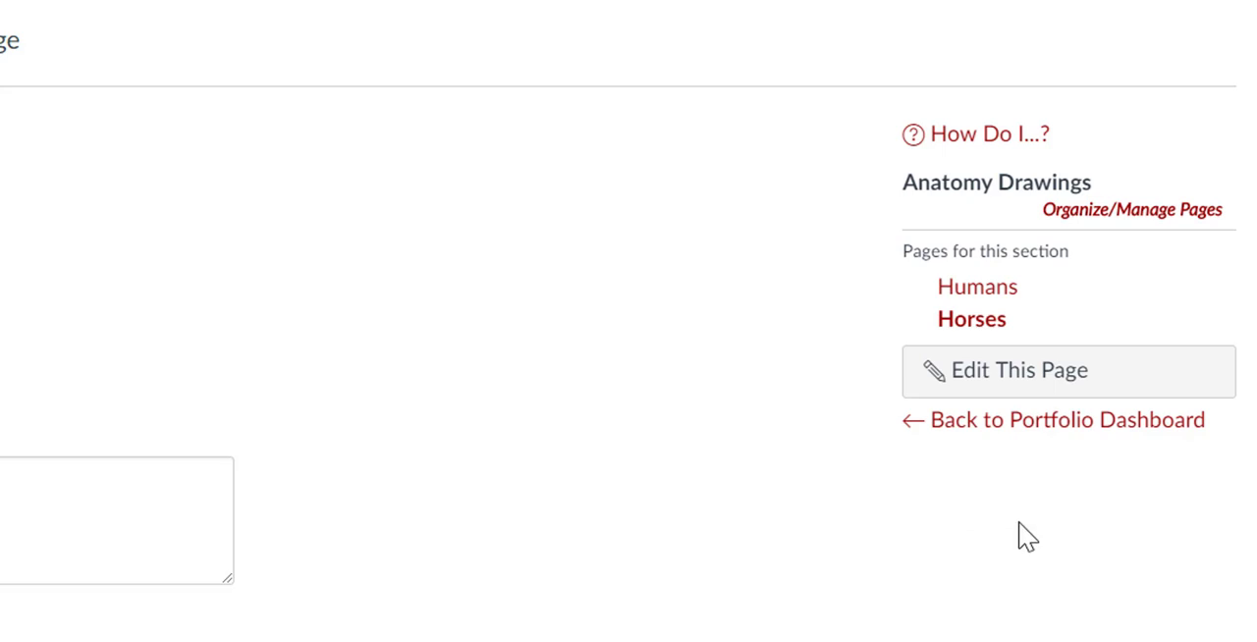
mouse_move(1010, 374)
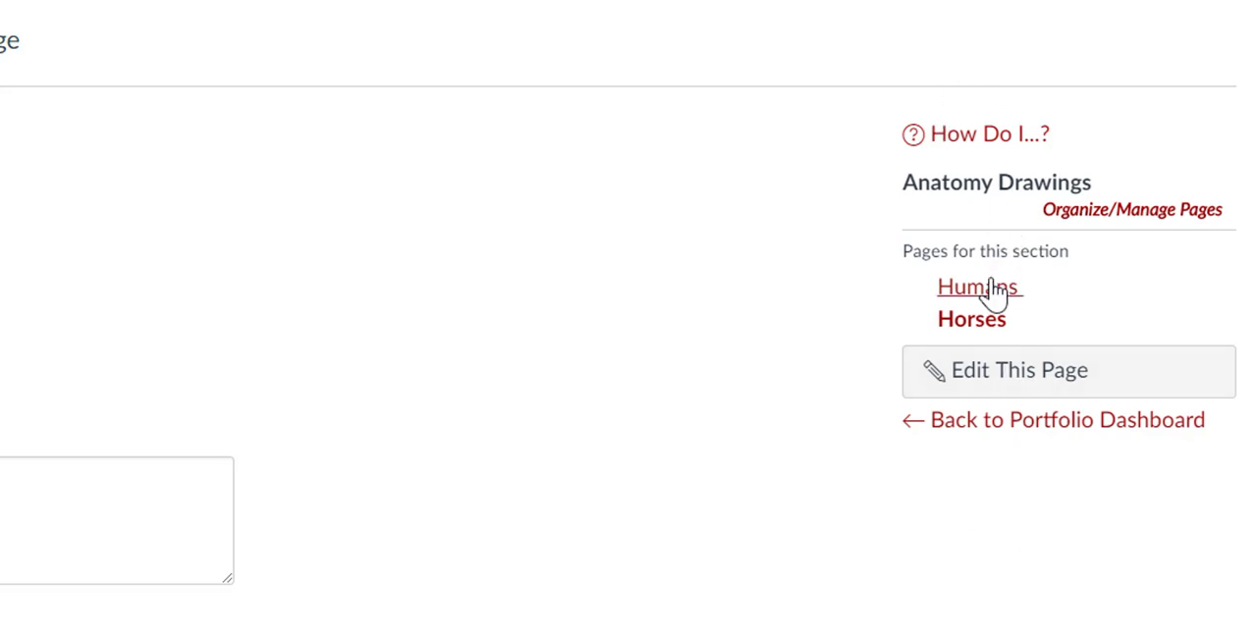
left_click(978, 287)
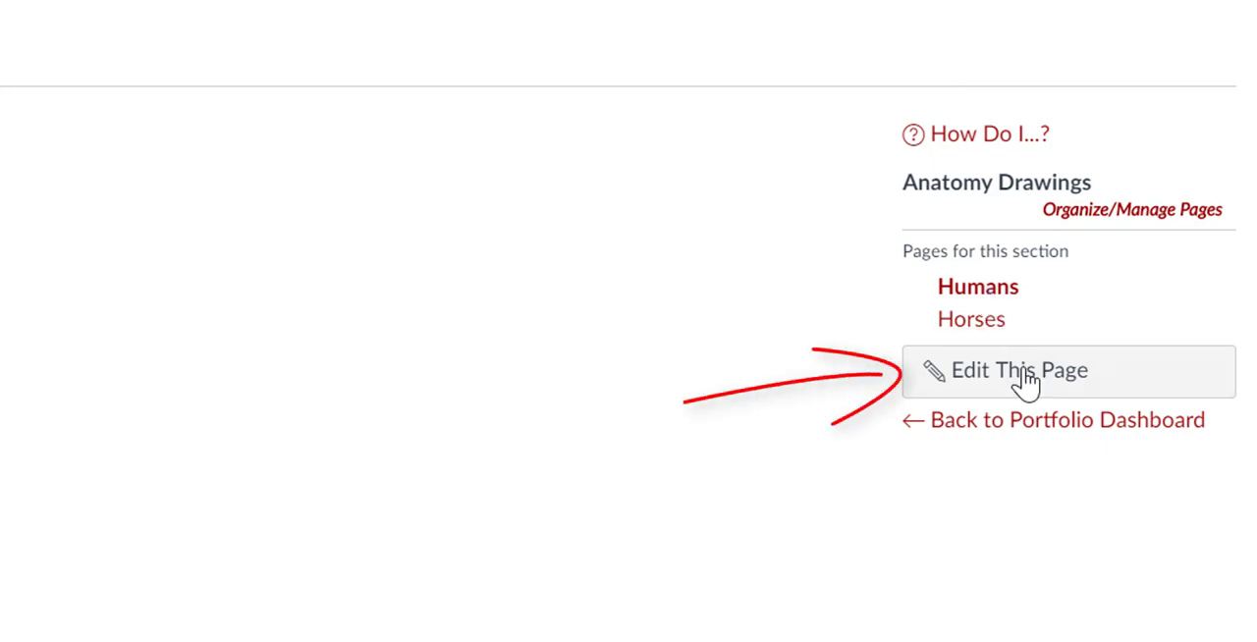
left_click(1020, 370)
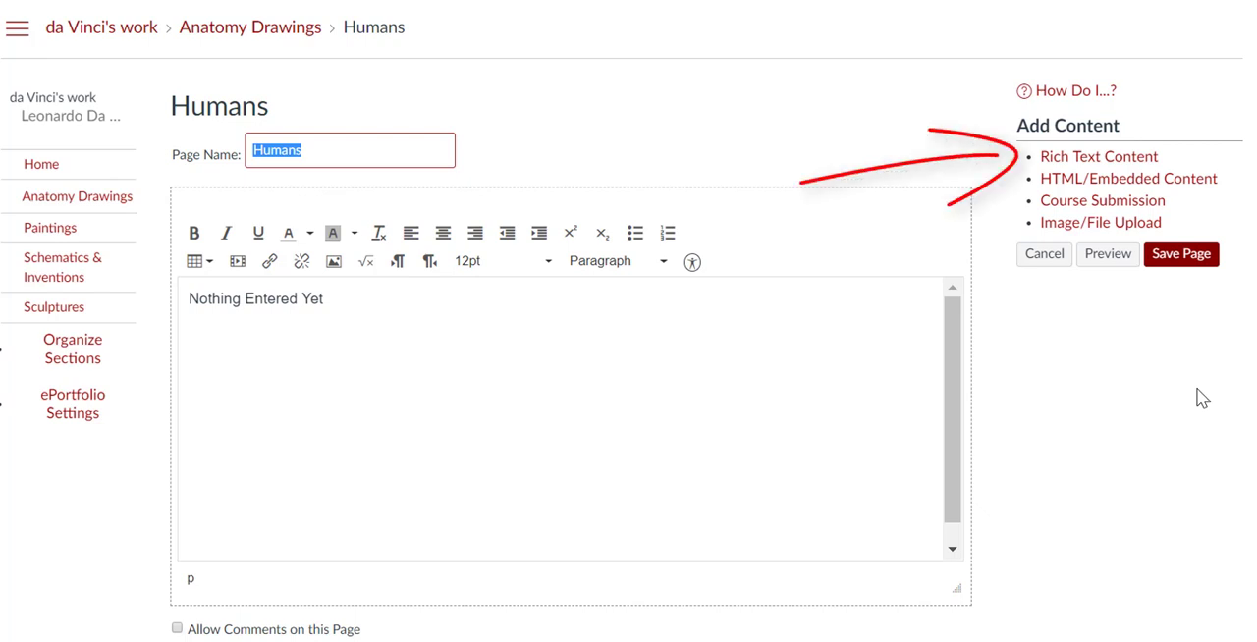
mouse_move(1189, 399)
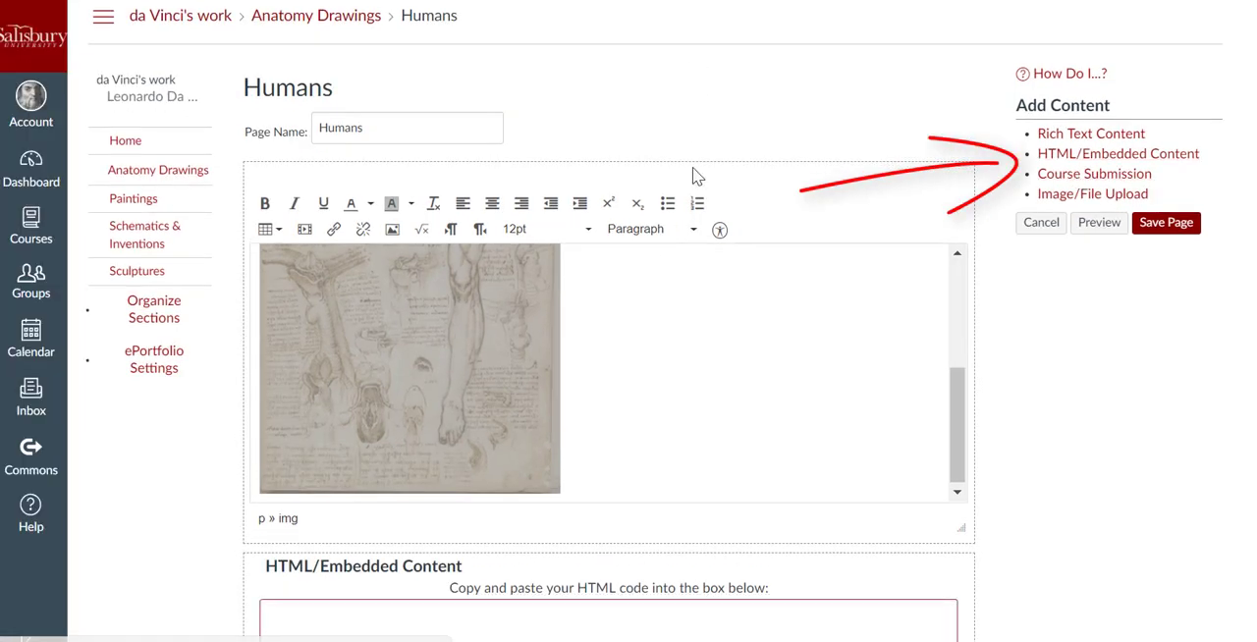
Scroll down the Humans page editor.
scroll("down", 3)
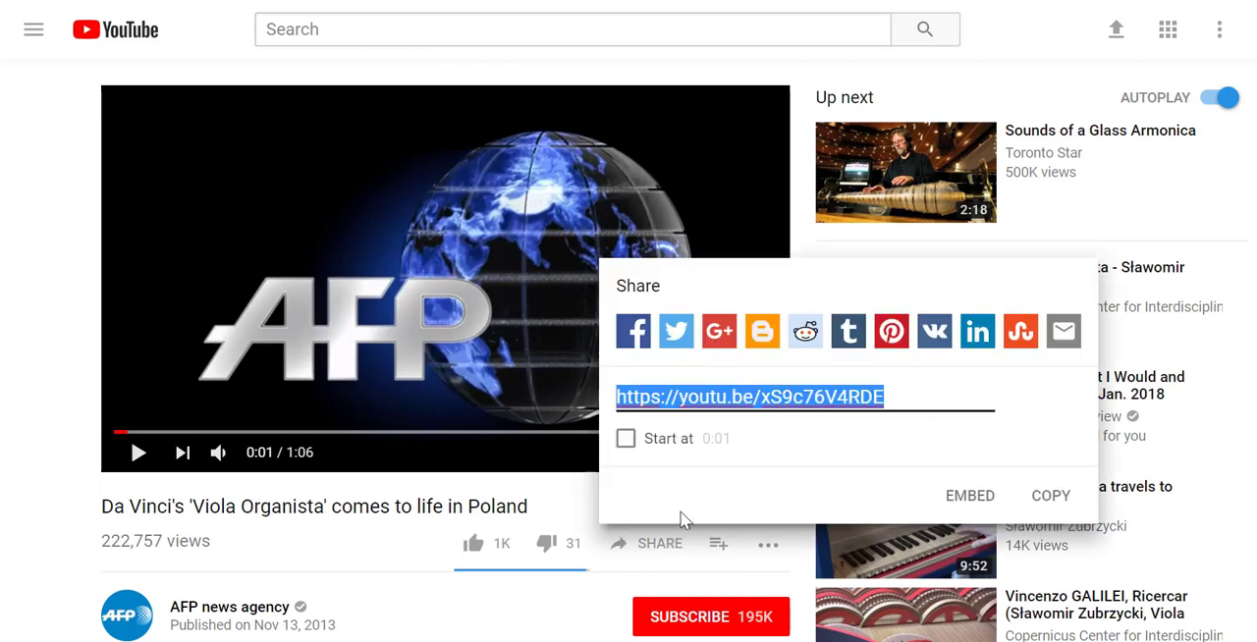
Copy the 'Viola Organista' video's YouTube embed code and paste it into the HTML block.
left_click(969, 495)
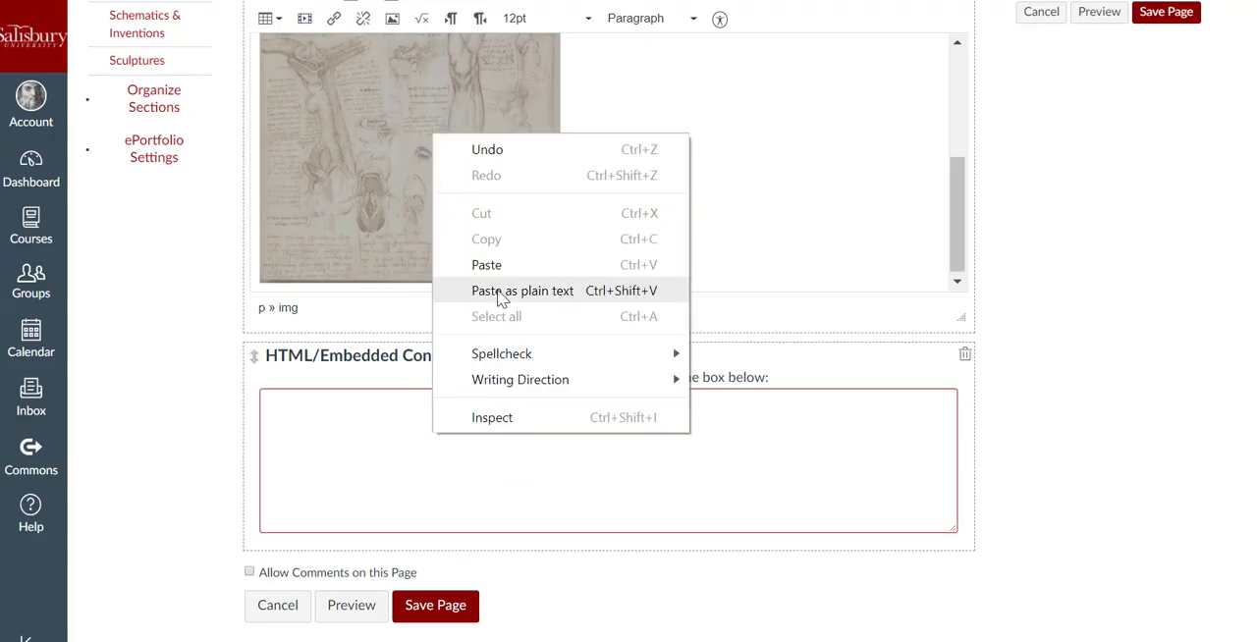
left_click(522, 289)
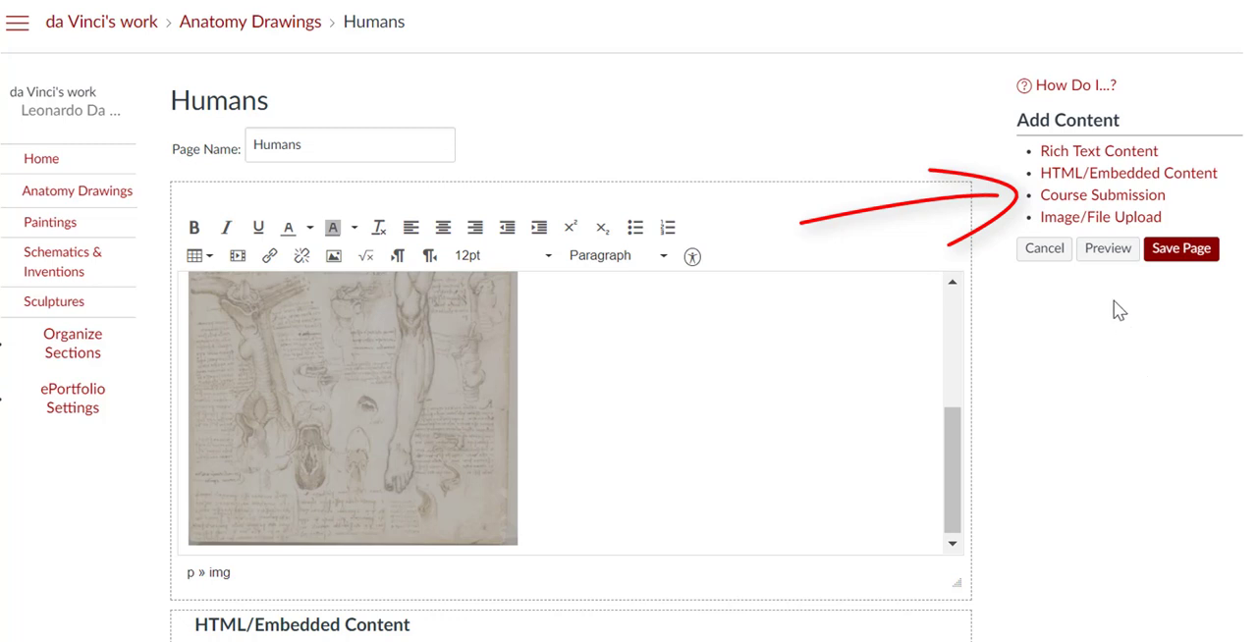
Embed a Course Submission block on the Humans page.
scroll("down", 3)
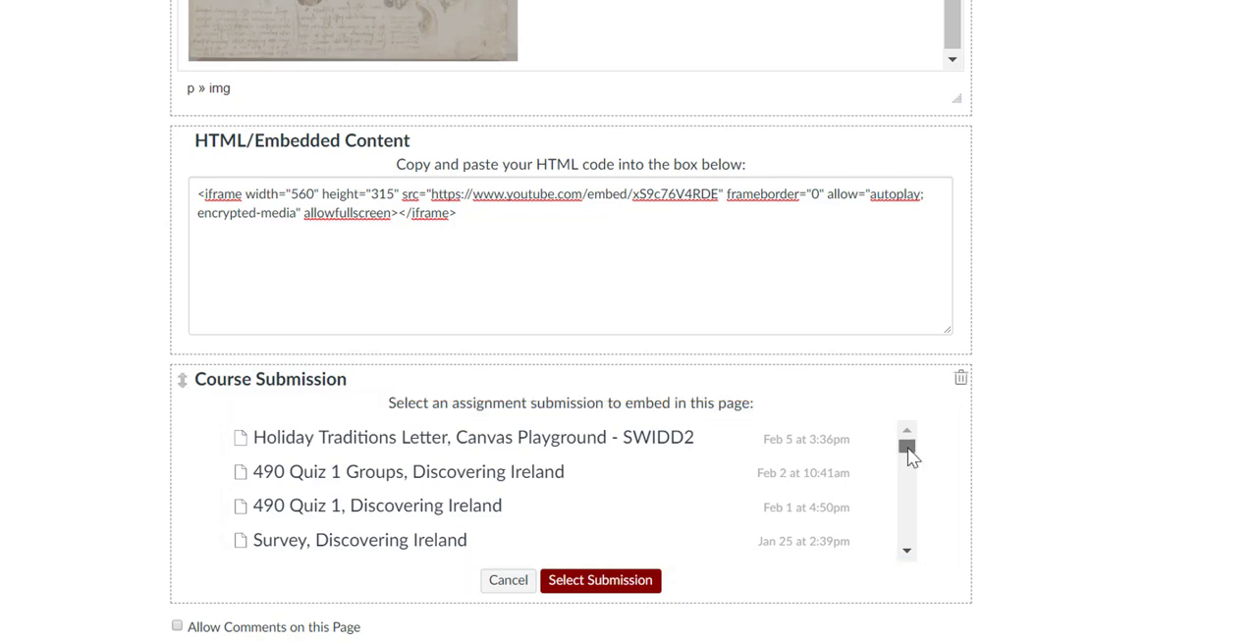
scroll("down", 3)
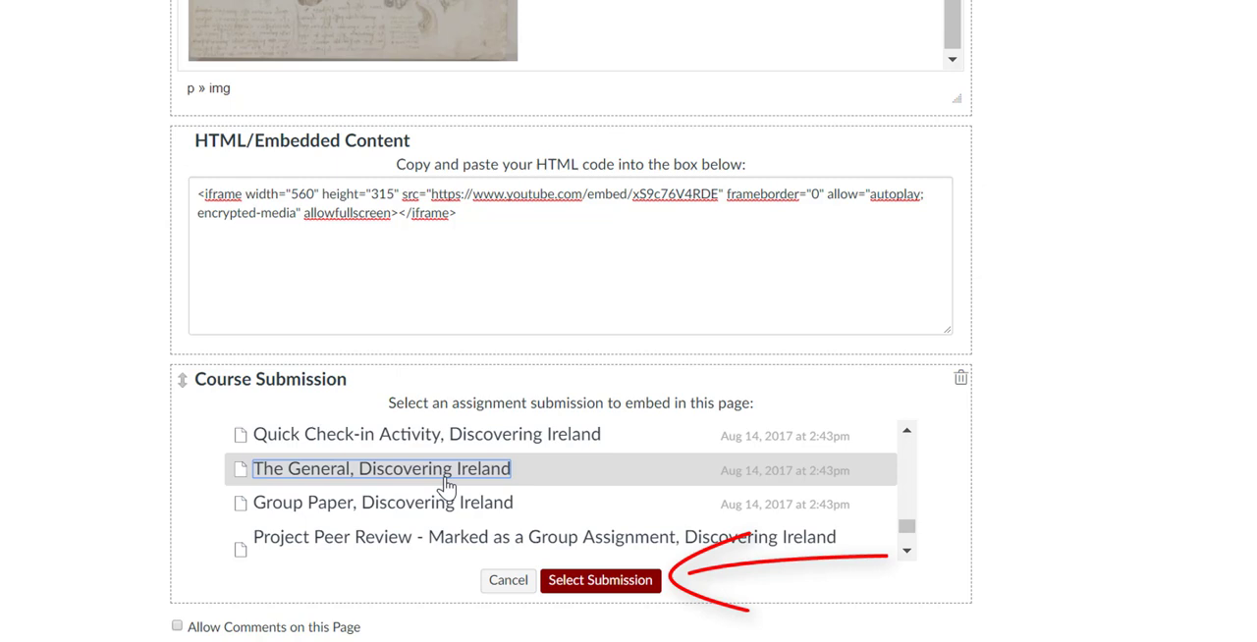
left_click(599, 580)
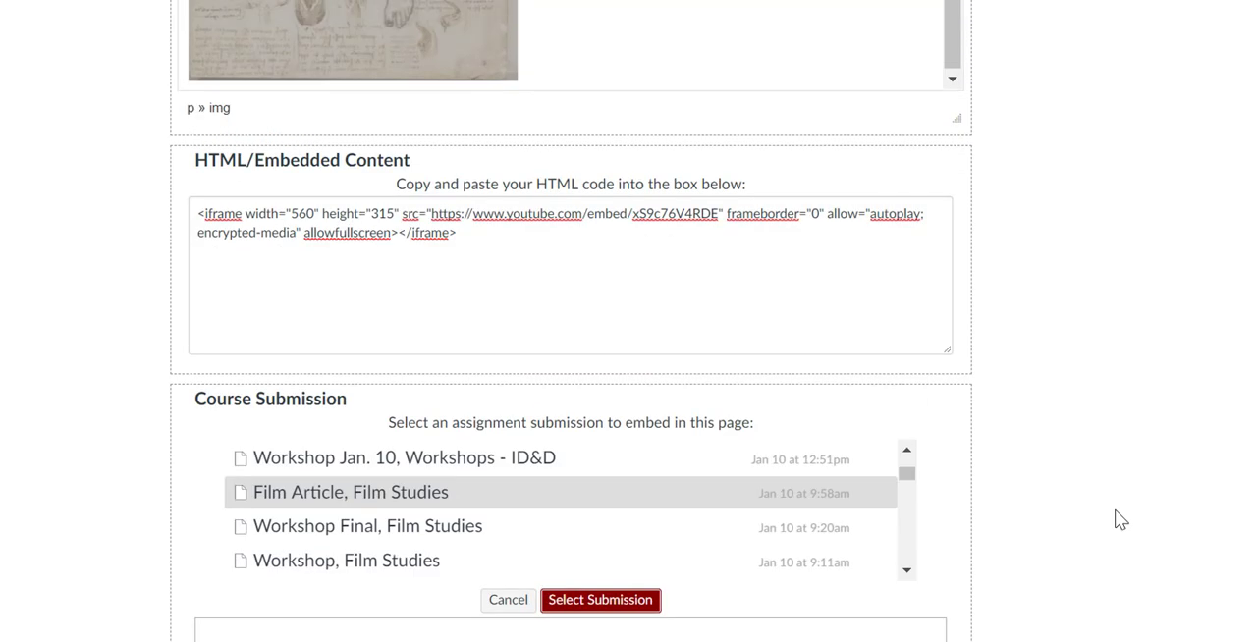
scroll("up", 3)
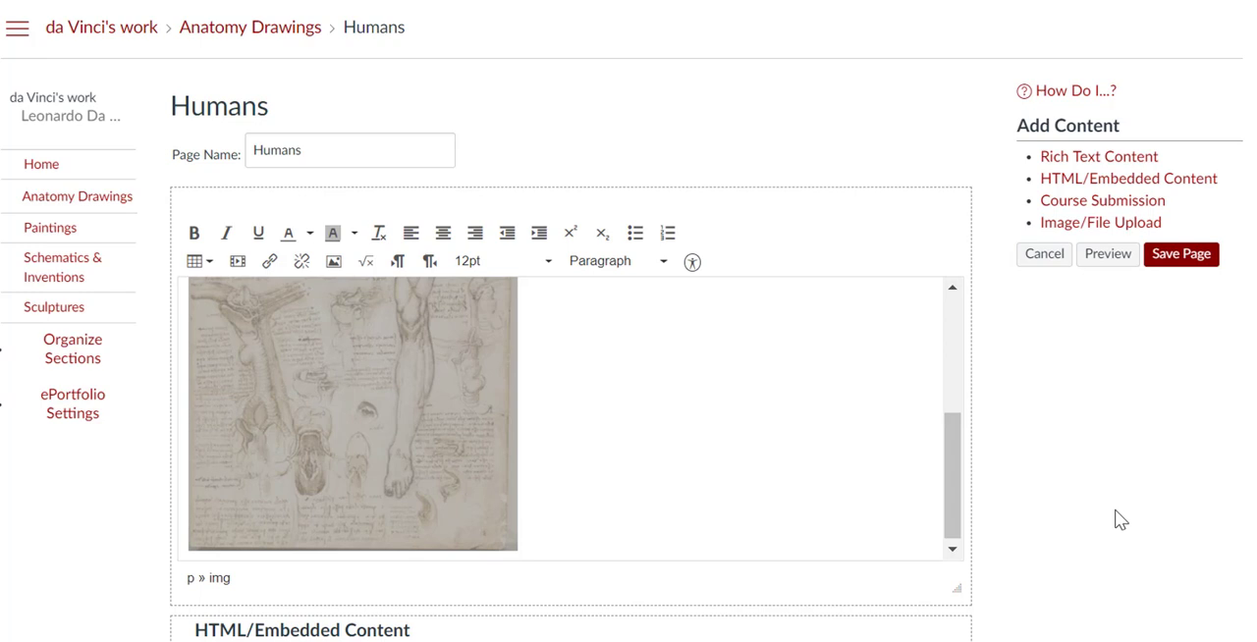
mouse_move(1101, 222)
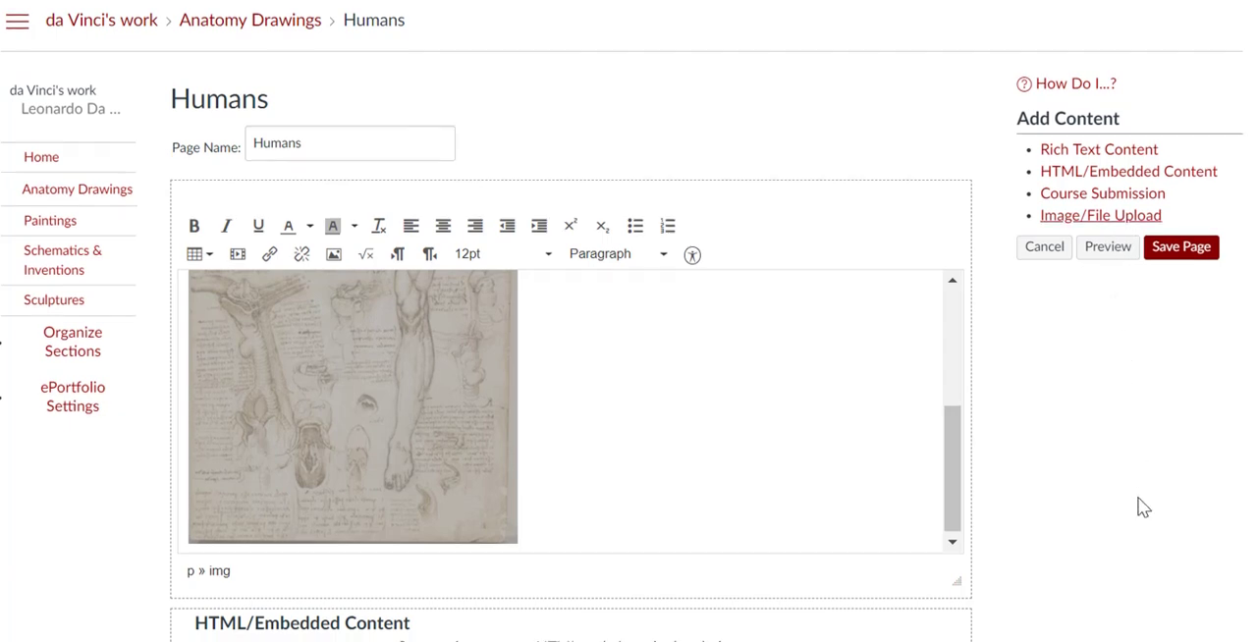
Add an Image/File Upload section to the Humans page with '1 Zoo Brochure 2017.pdf'.
left_click(1100, 215)
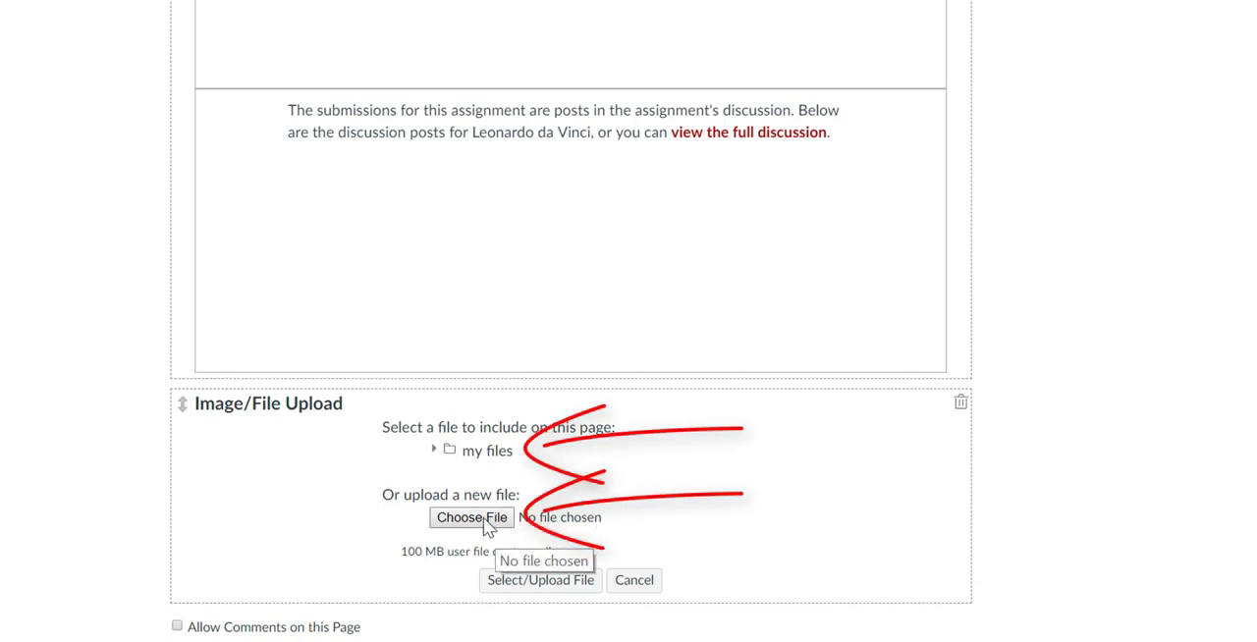
left_click(472, 518)
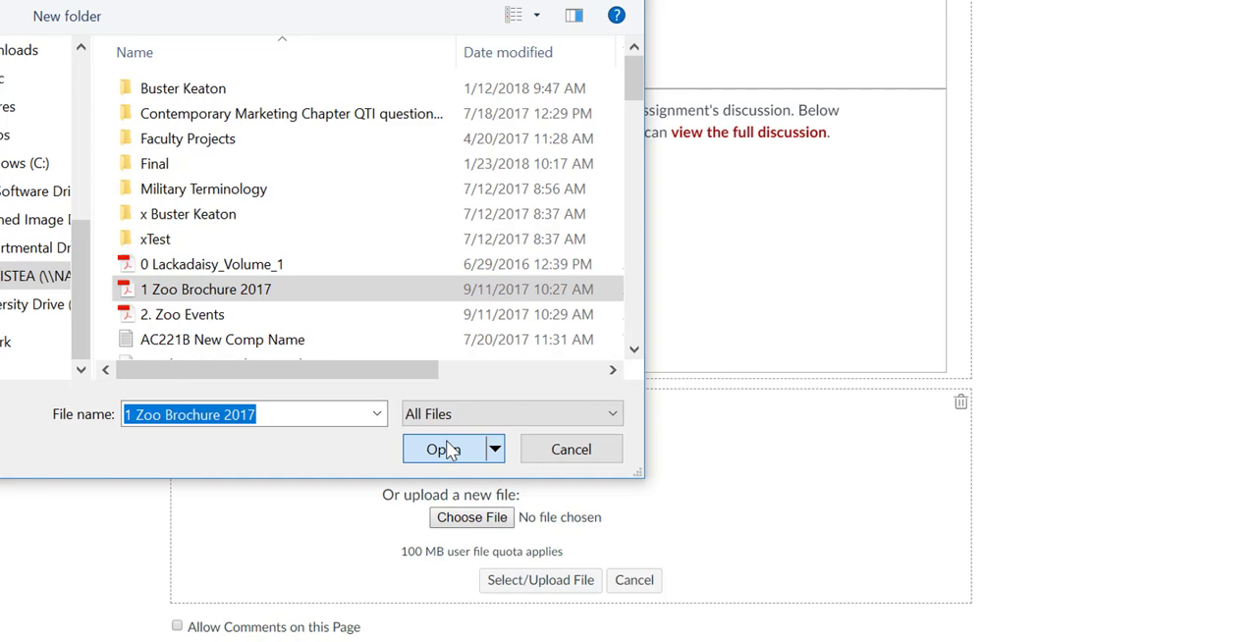
left_click(443, 449)
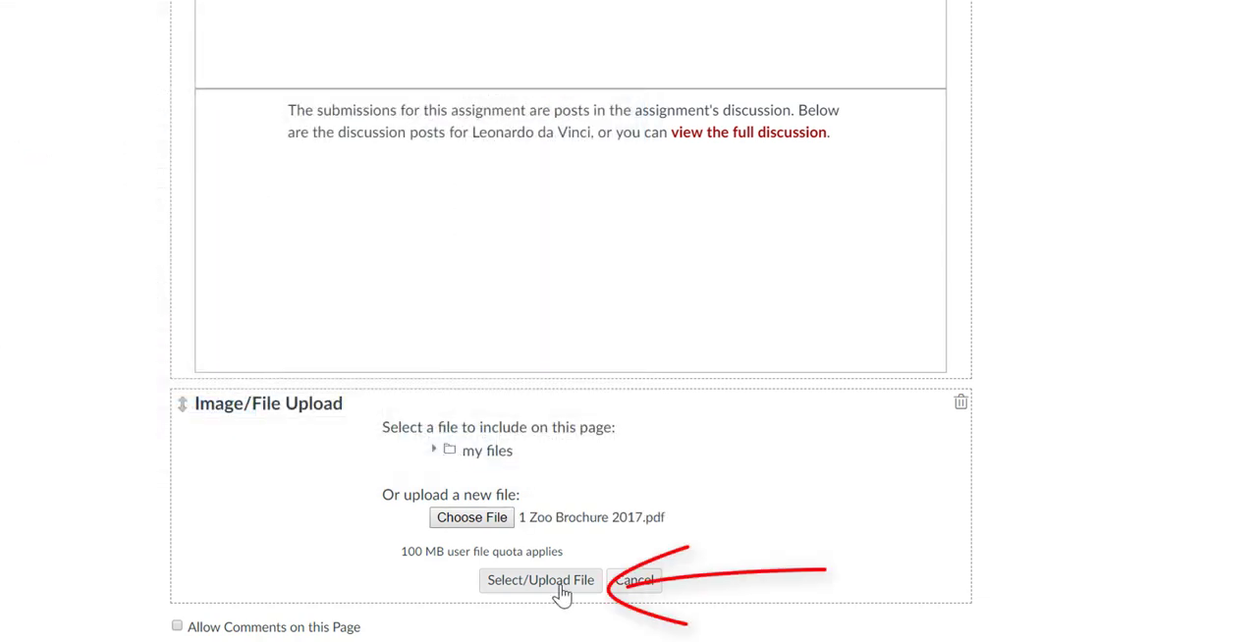
left_click(541, 580)
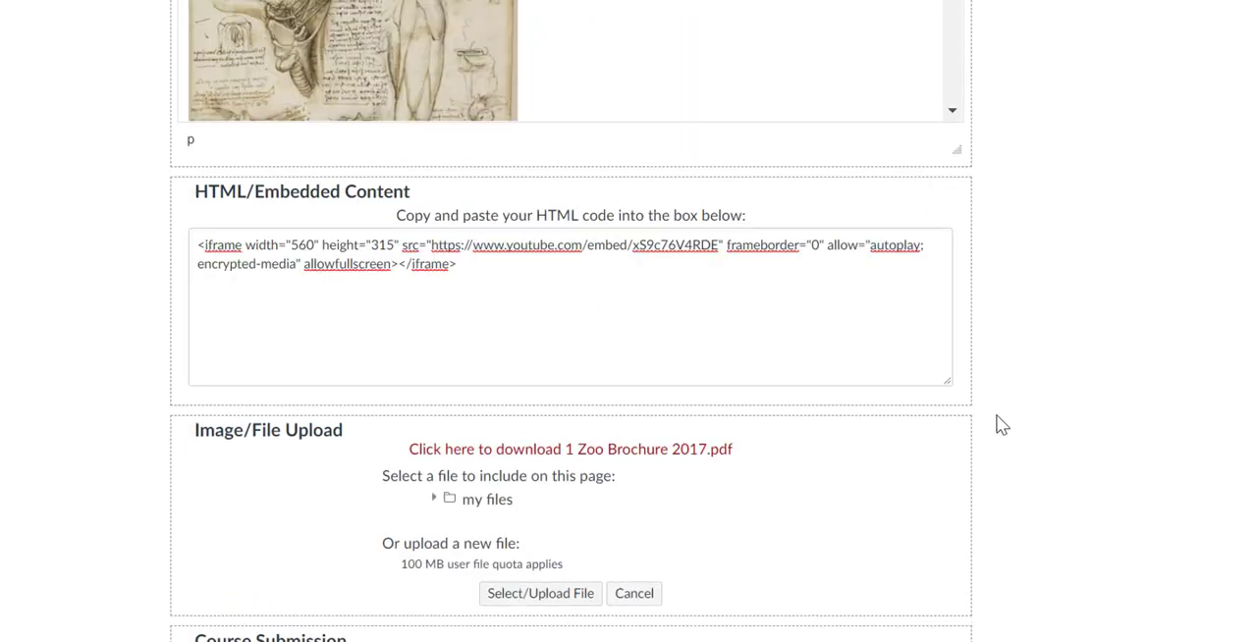
Enable public comments on the Humans page and save the page.
scroll("down", 3)
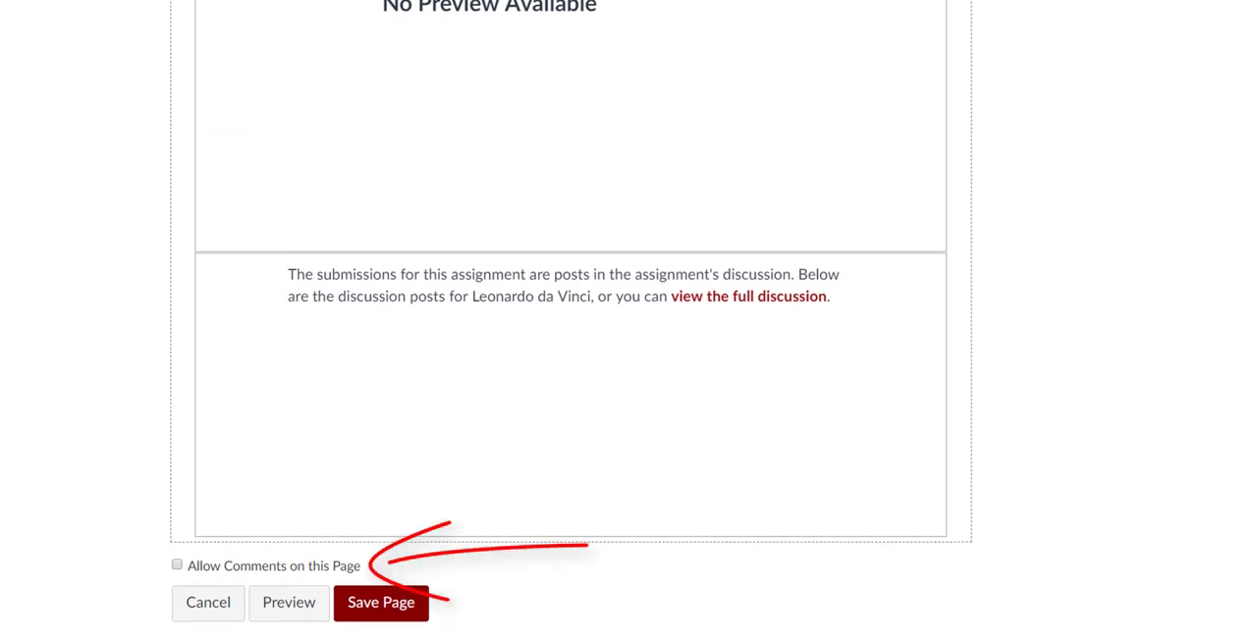
left_click(177, 565)
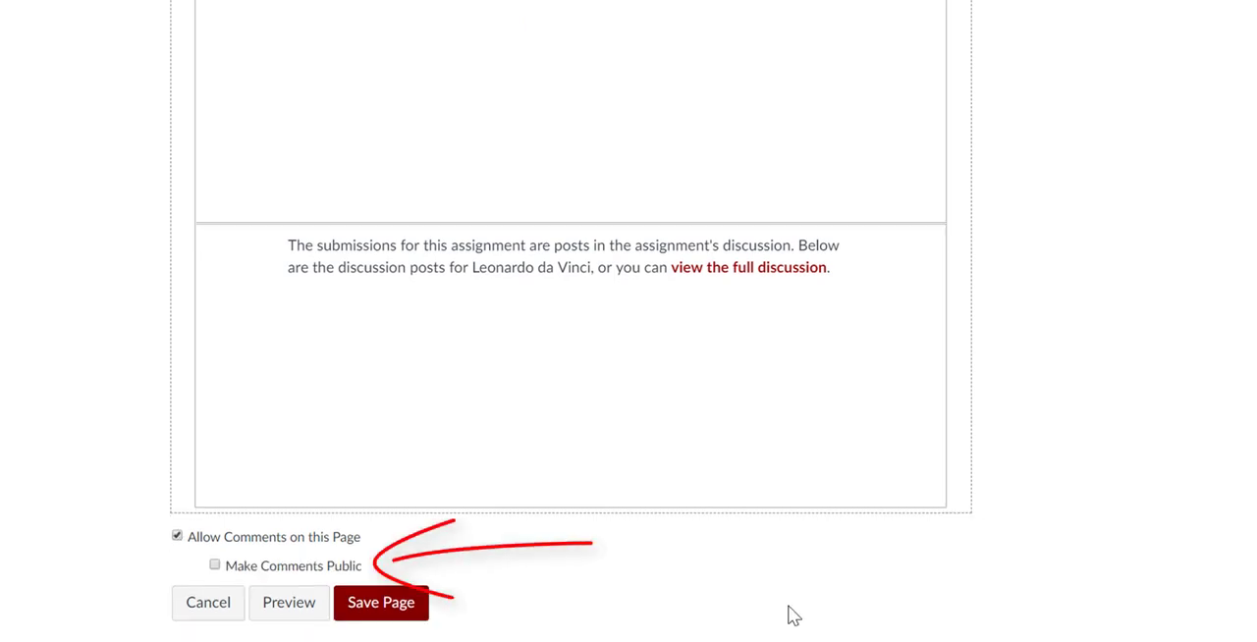
left_click(214, 565)
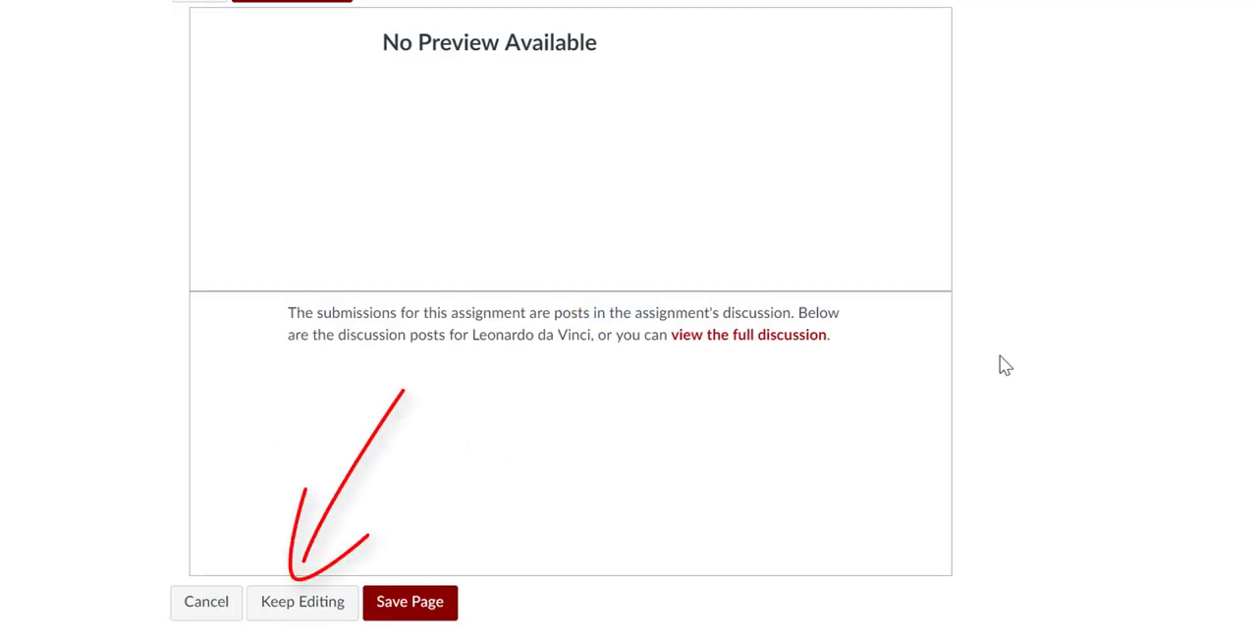
mouse_move(563, 496)
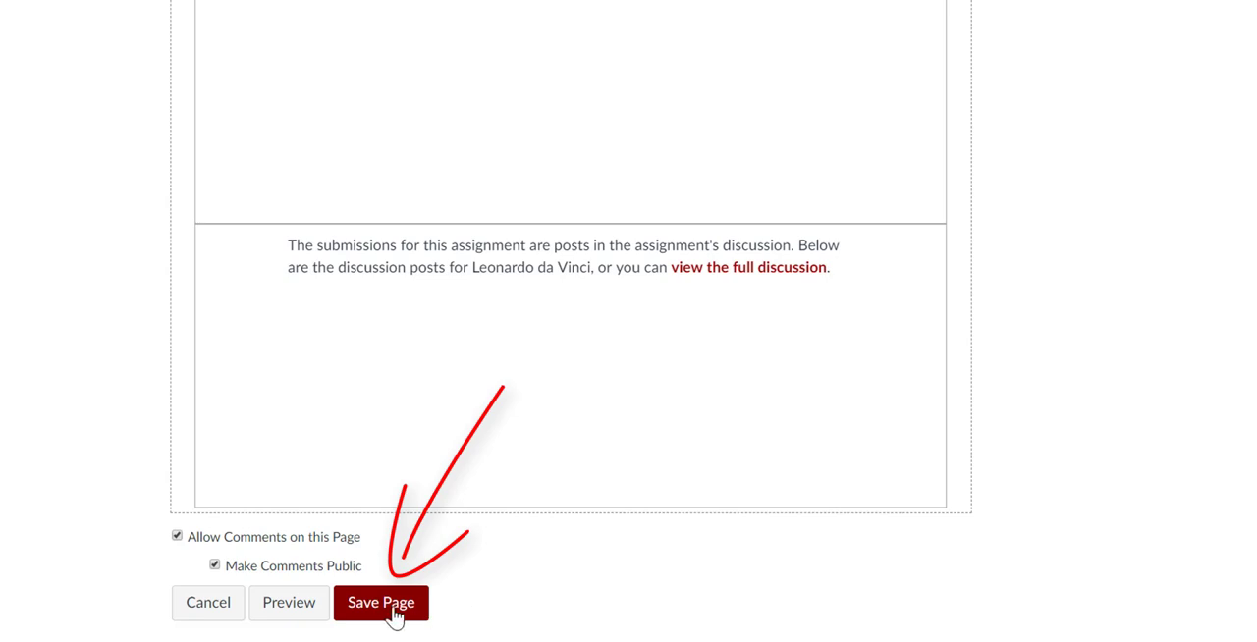
left_click(381, 603)
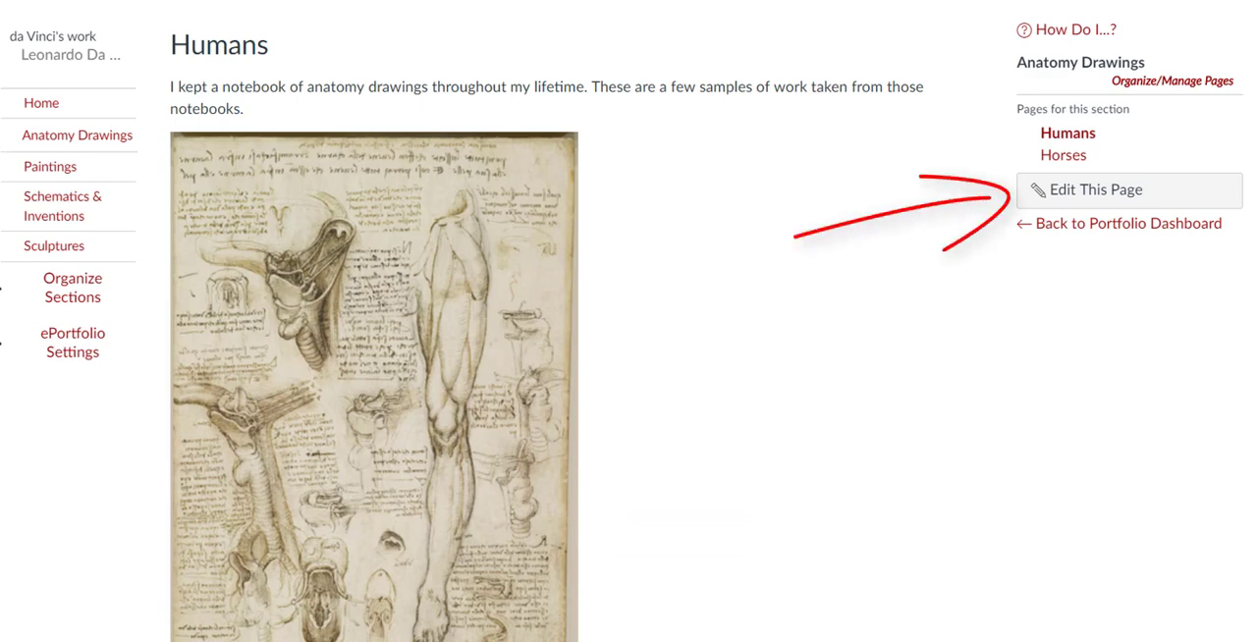
mouse_move(1165, 199)
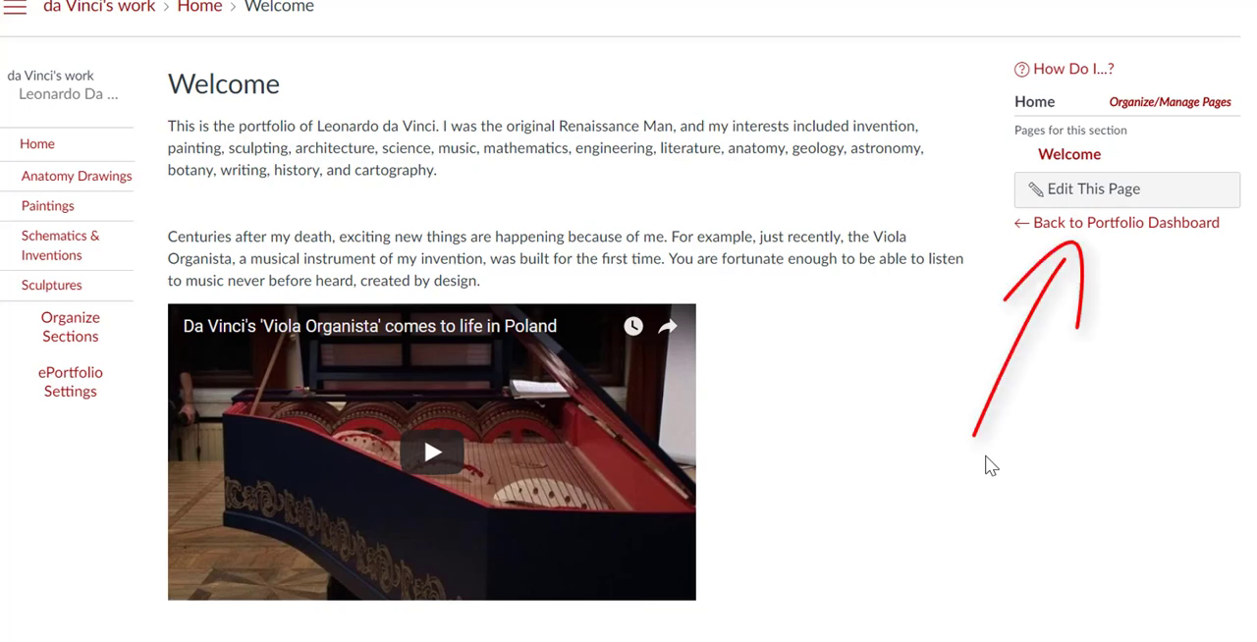
Return to the portfolio dashboard and copy the private ePortfolio share link.
left_click(1125, 222)
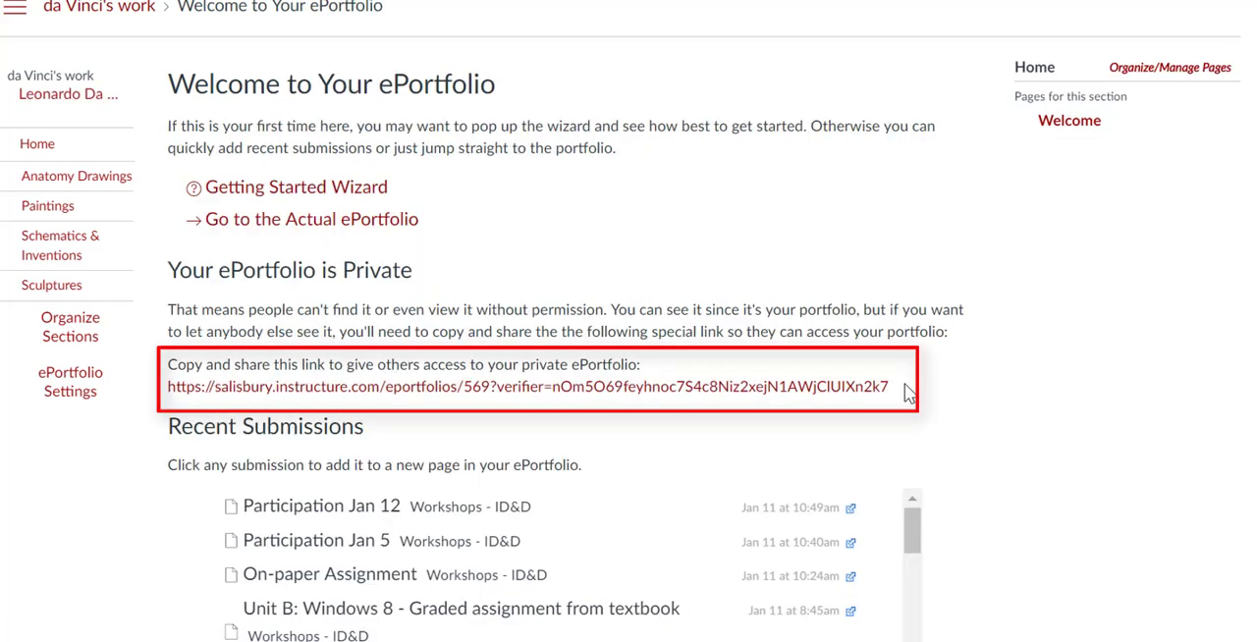
right_click(528, 386)
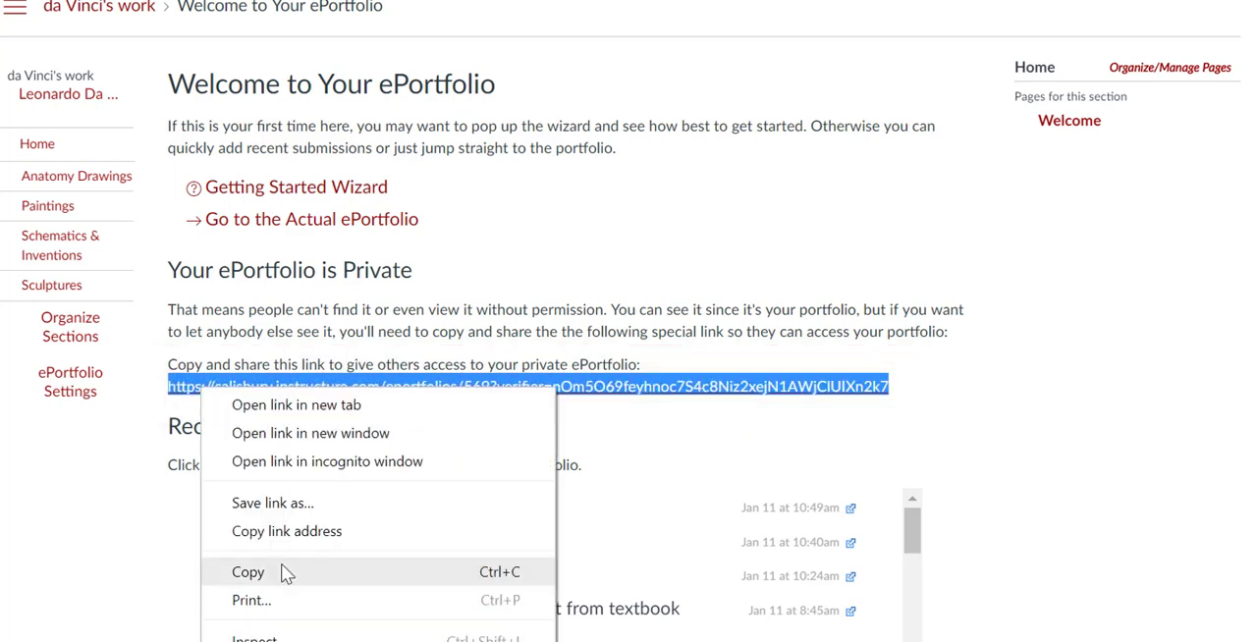
left_click(248, 572)
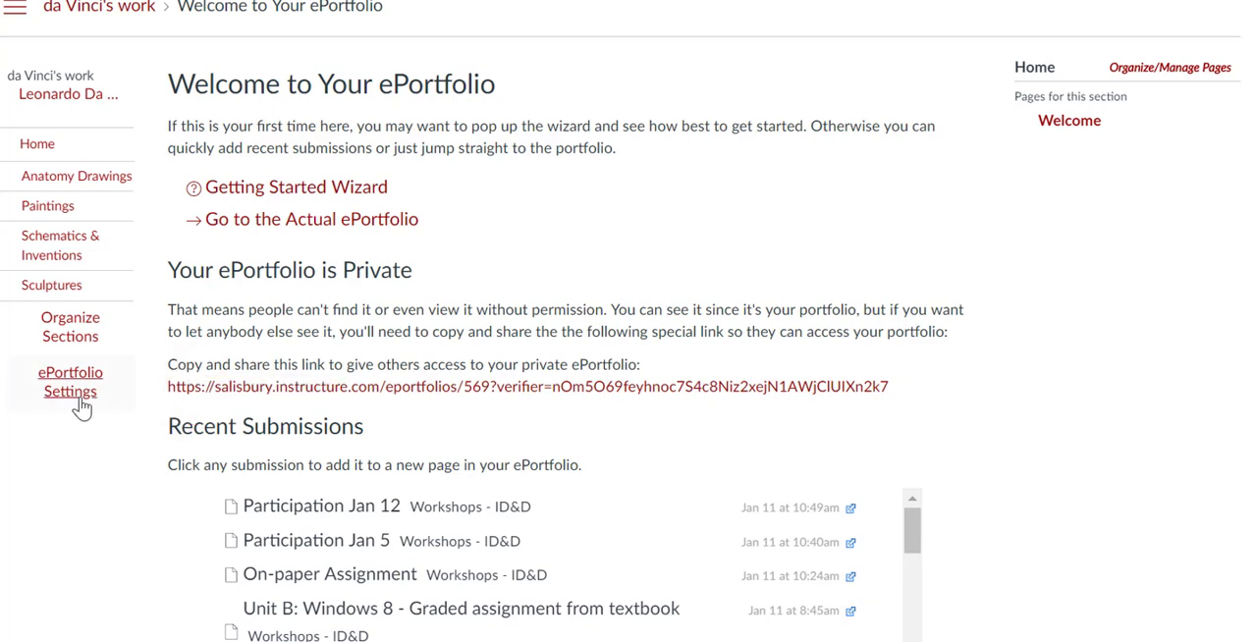
Check 'Make it Public' in the 'da Vinci's work' ePortfolio settings.
left_click(70, 381)
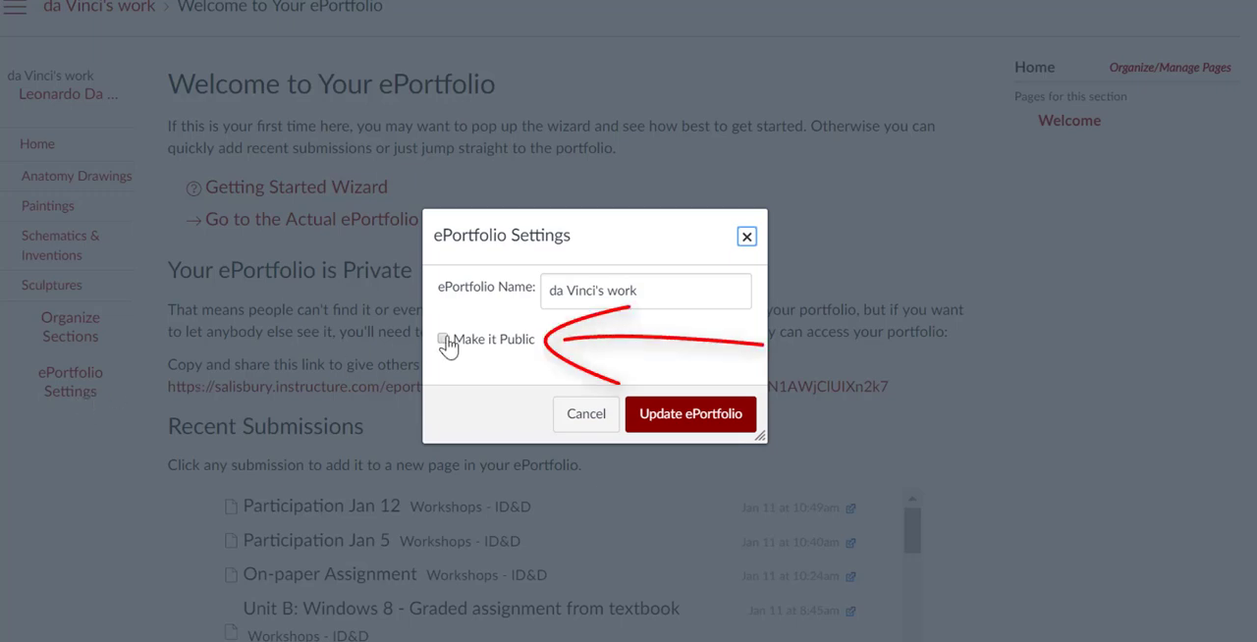
left_click(443, 338)
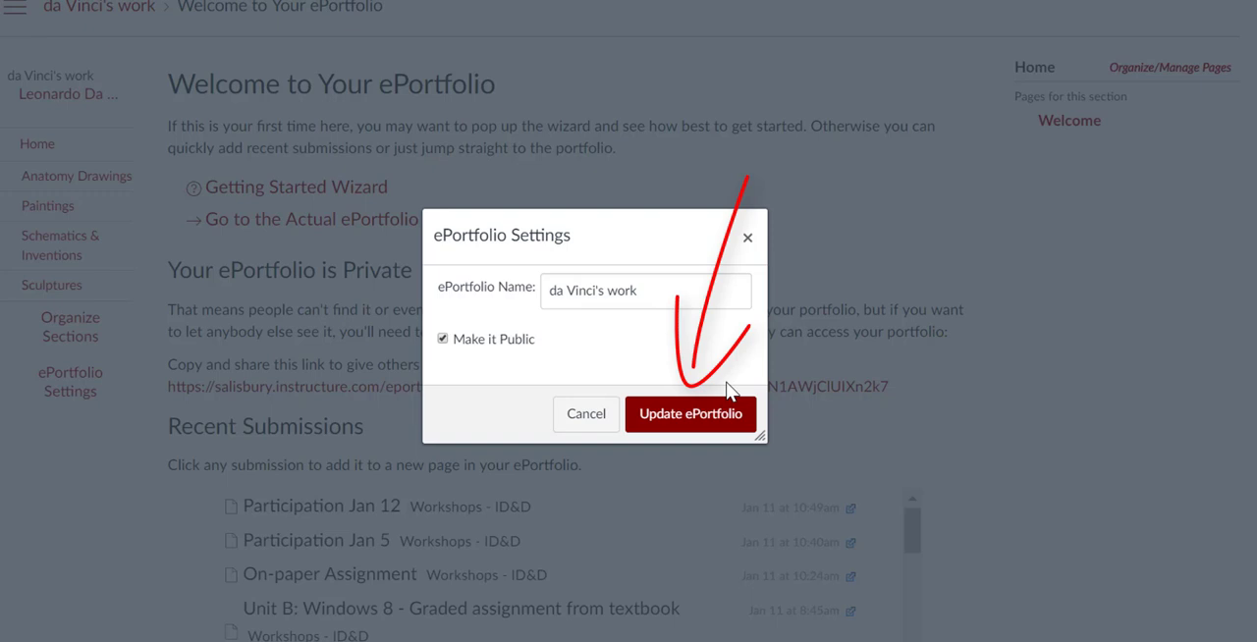
mouse_move(727, 400)
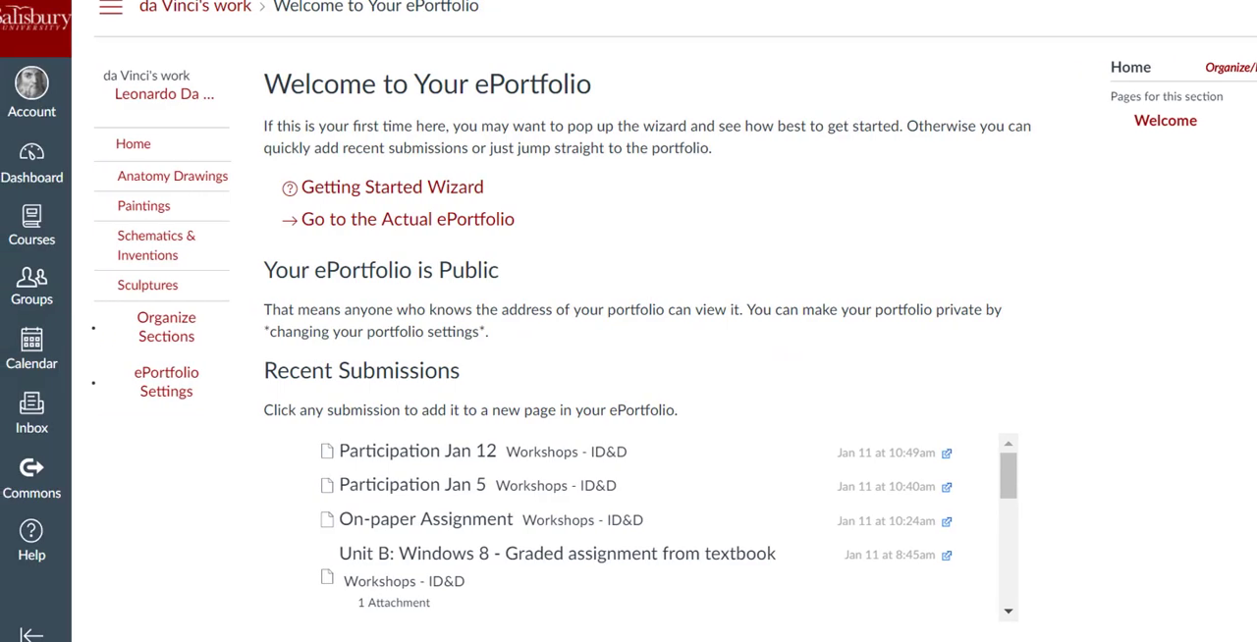
Download the ePortfolio's contents as eportfolio.zip from the dashboard.
scroll("down", 3)
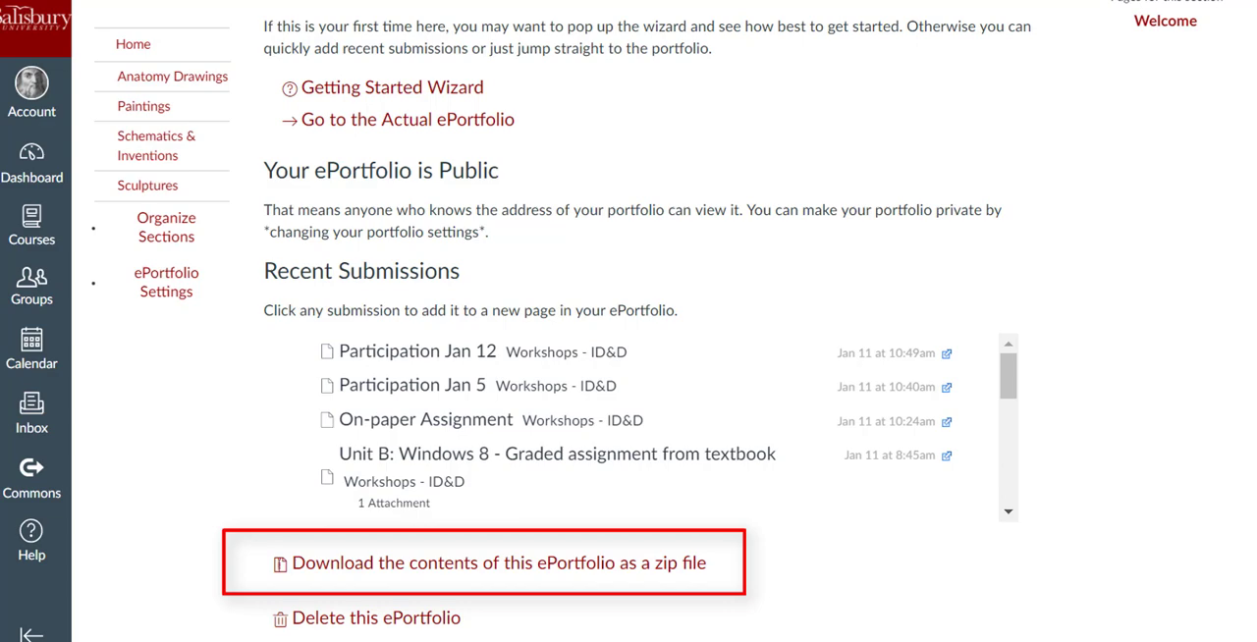
left_click(482, 563)
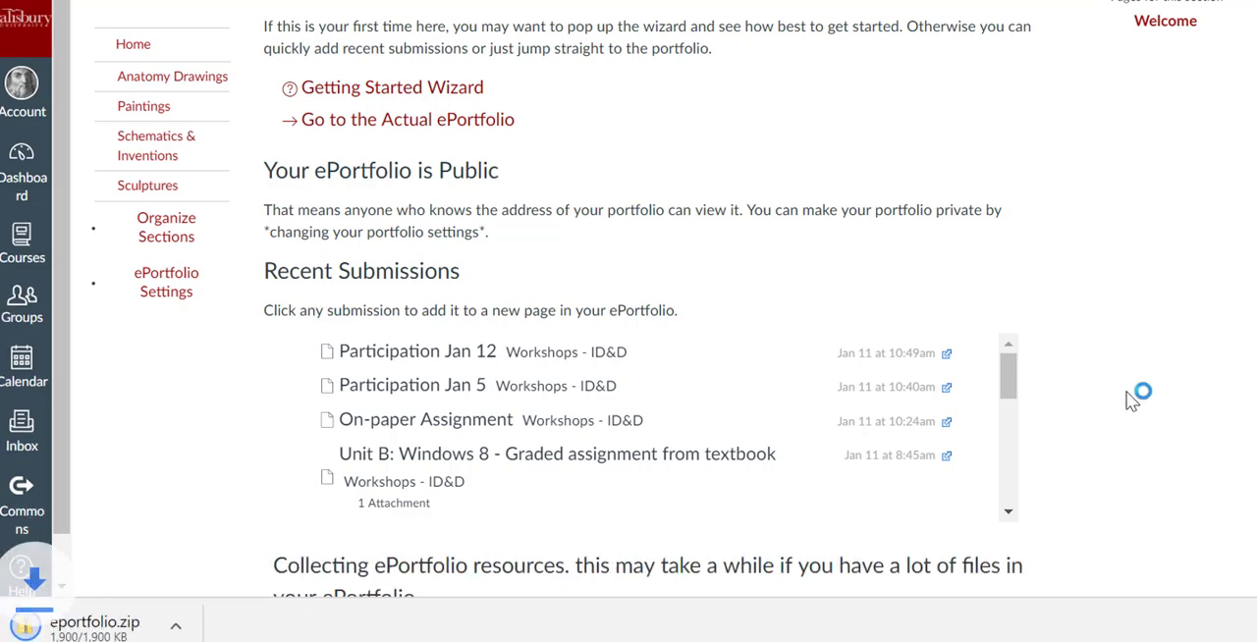
scroll("down", 3)
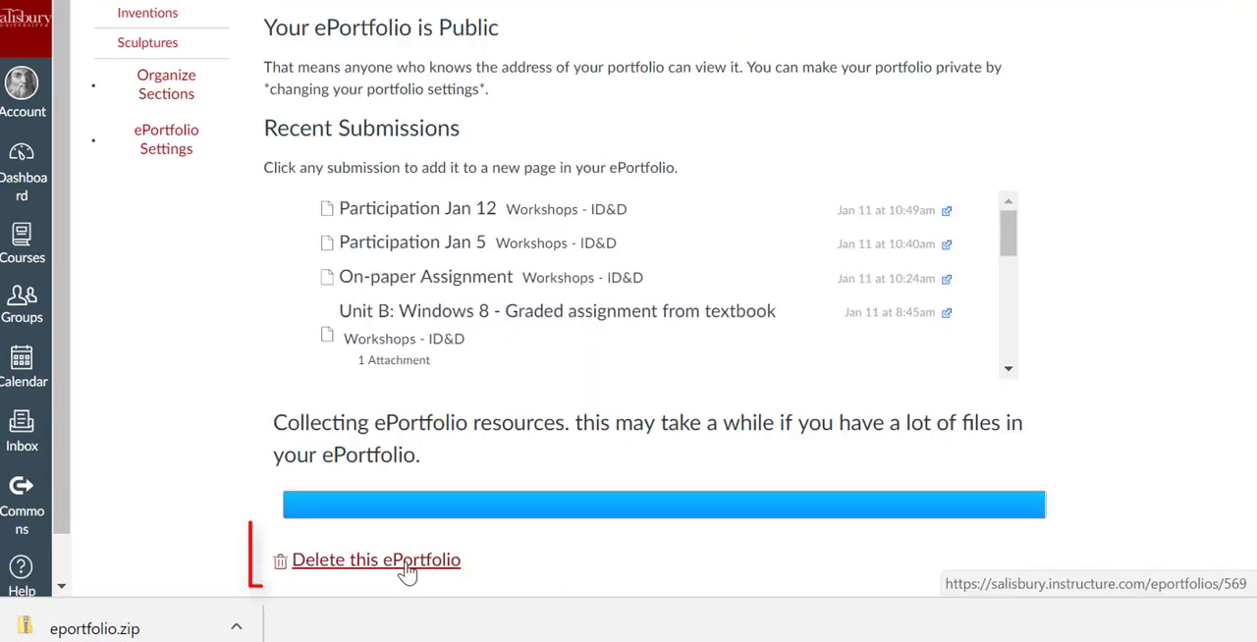